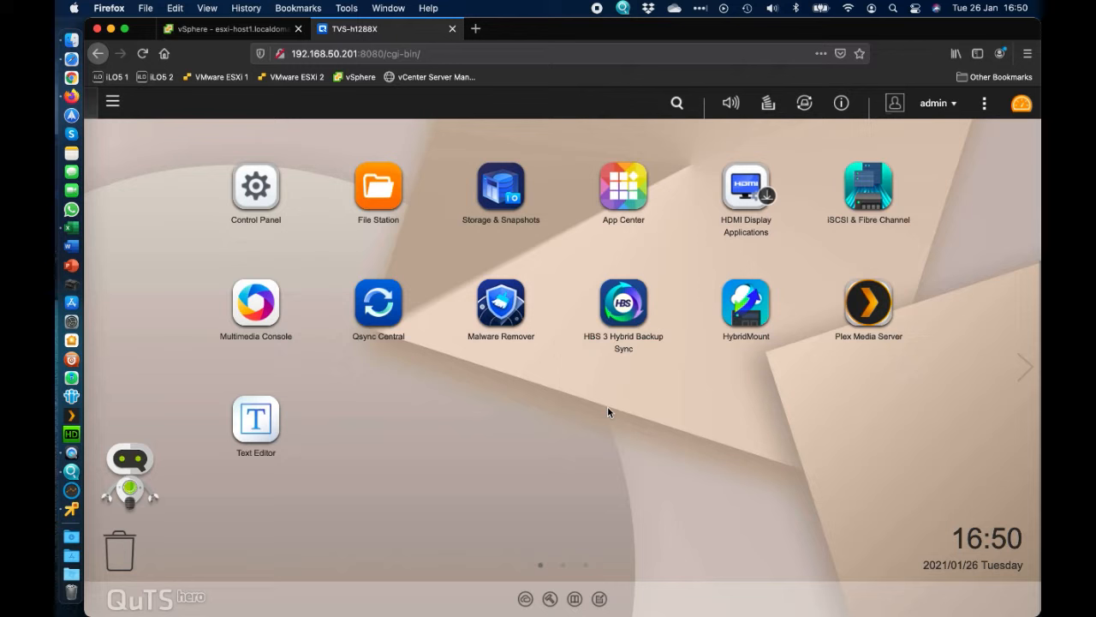
mouse_move(581, 459)
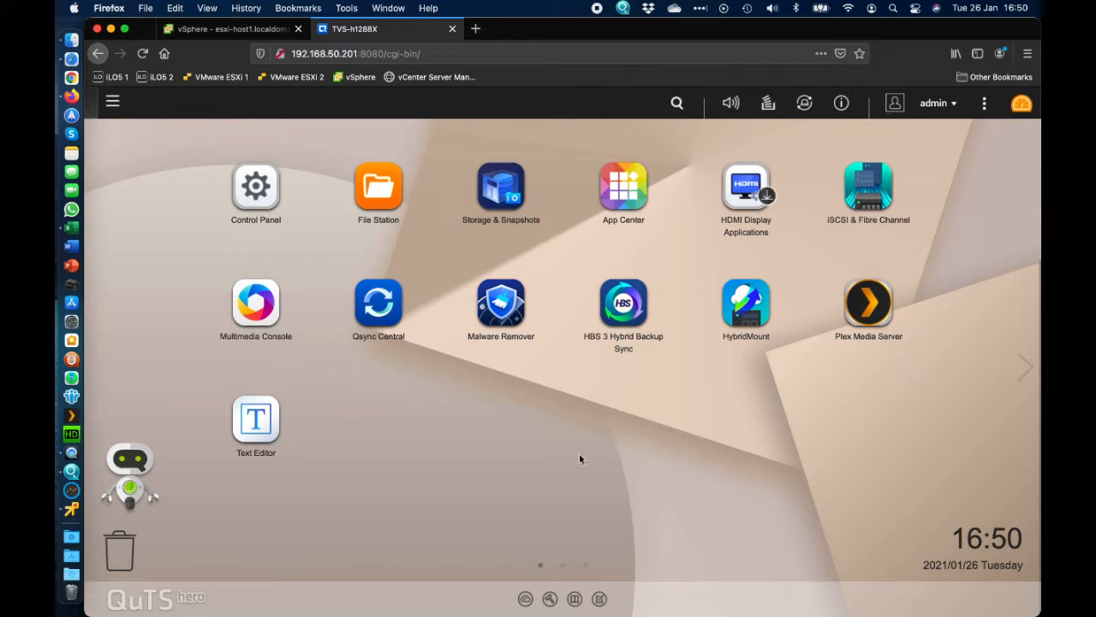
mouse_move(181, 229)
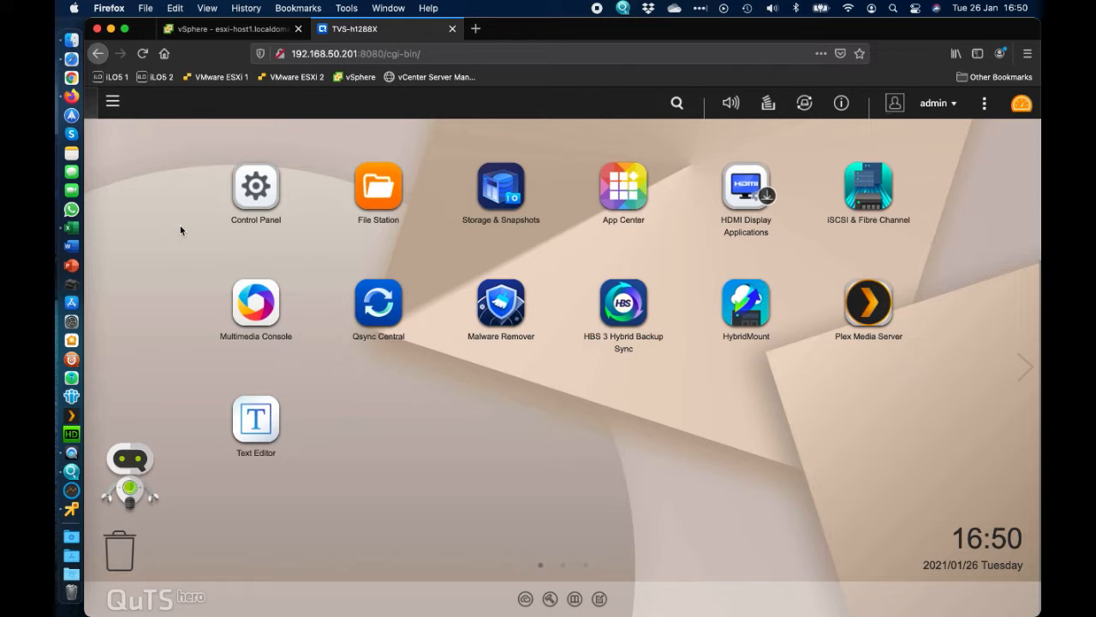
mouse_move(544, 147)
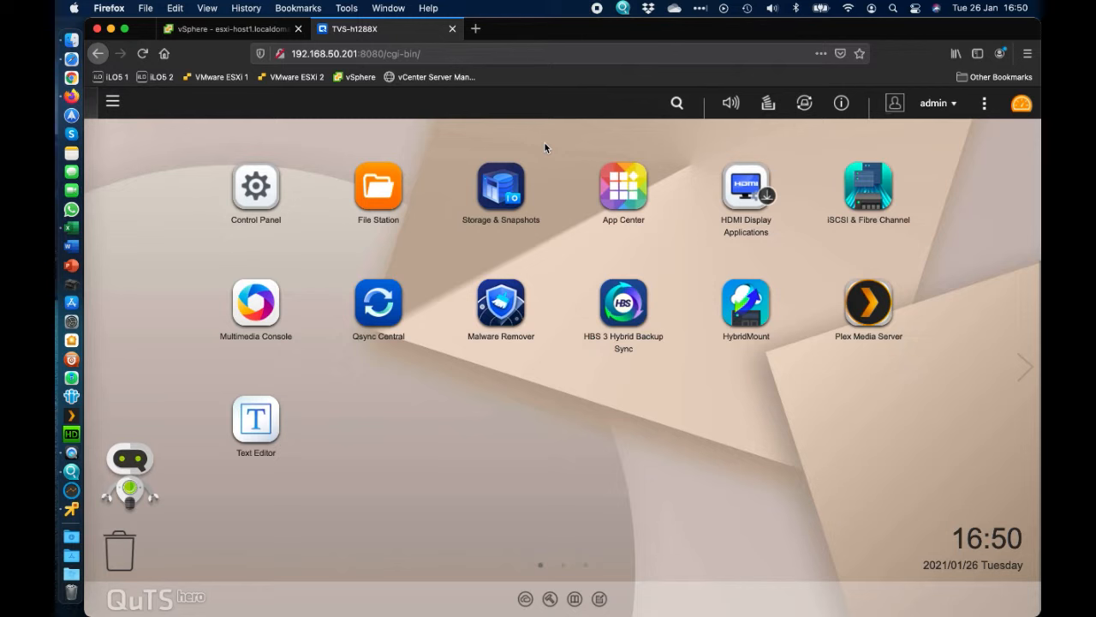
mouse_move(346, 138)
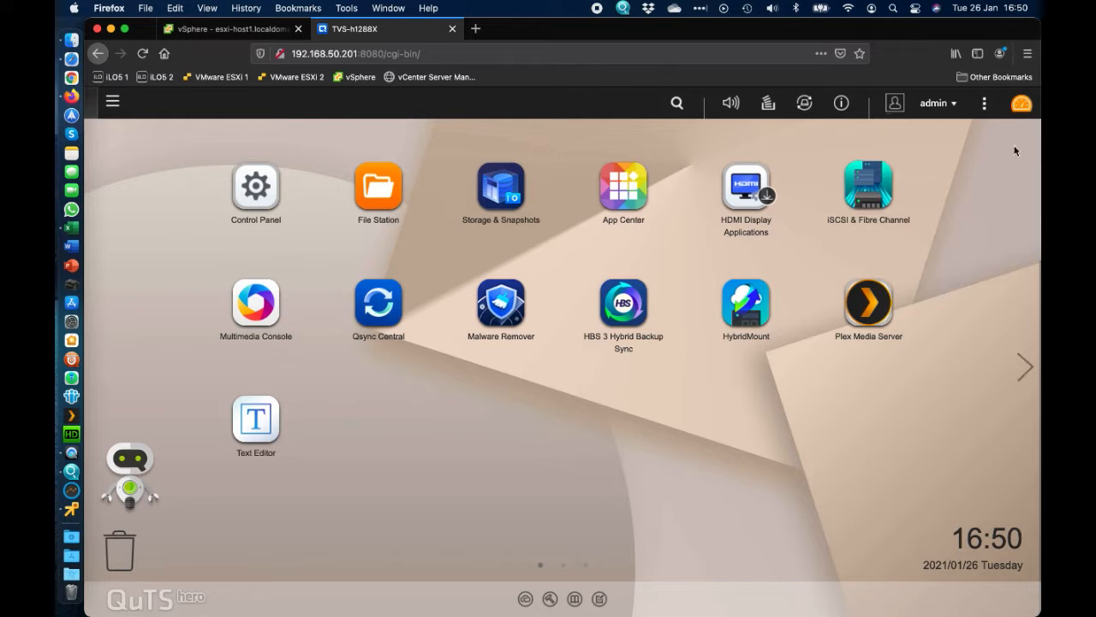
mouse_move(1022, 102)
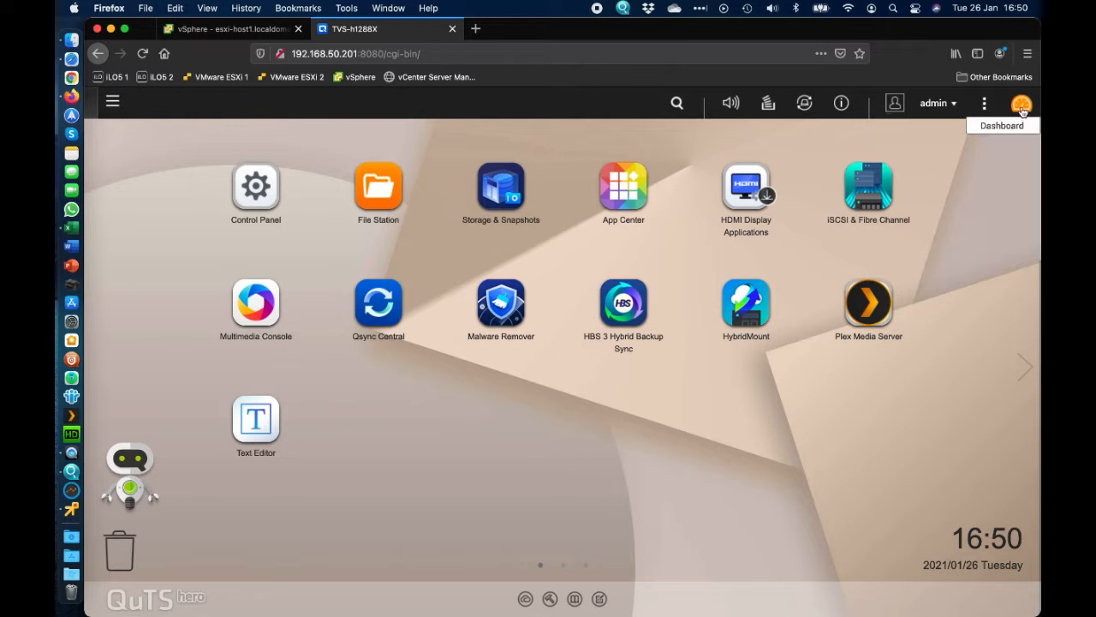
mouse_move(1025, 129)
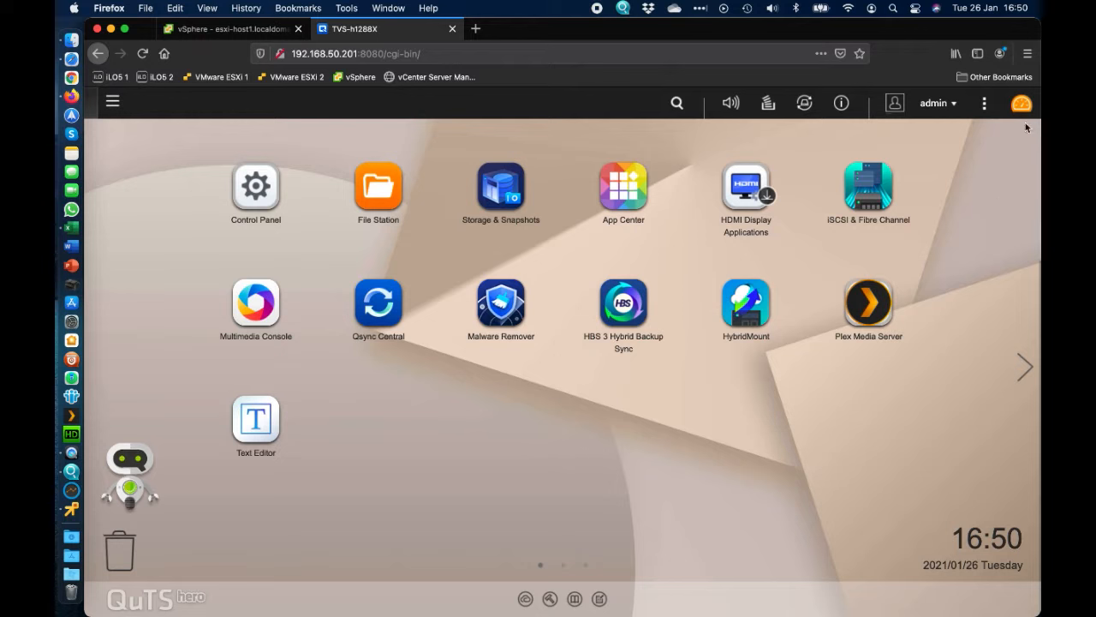
mouse_move(1020, 102)
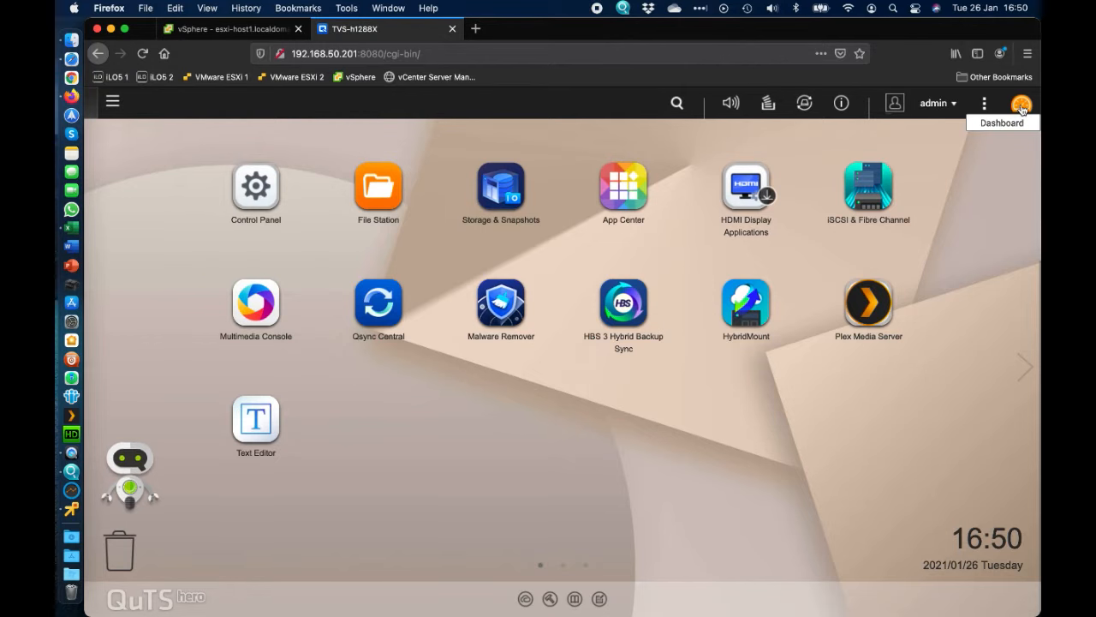
Show the dashboard's second System Health warning about degraded RAID group 2
left_click(1037, 103)
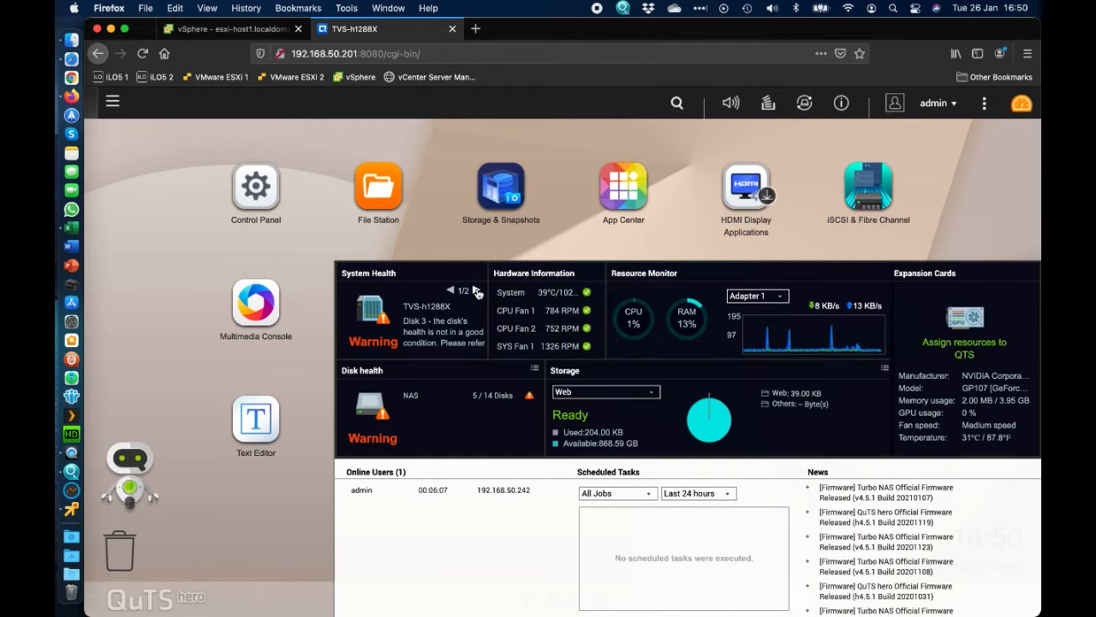
left_click(475, 291)
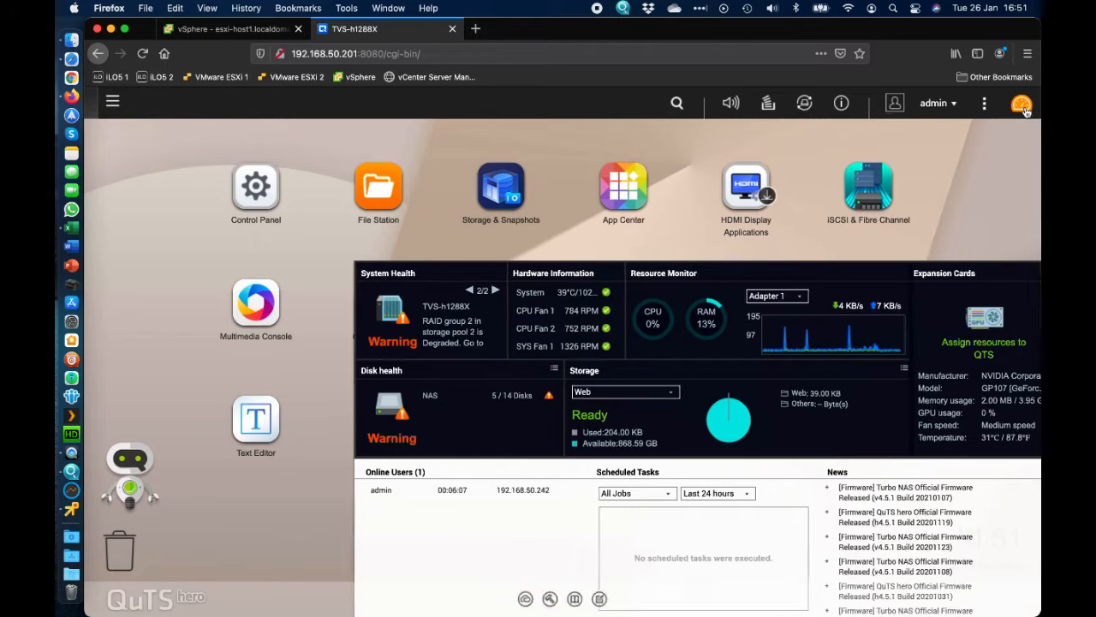
Show Disk 3's details in Disks/VJBOD: Seagate 4 TB with SMART warning
left_click(500, 184)
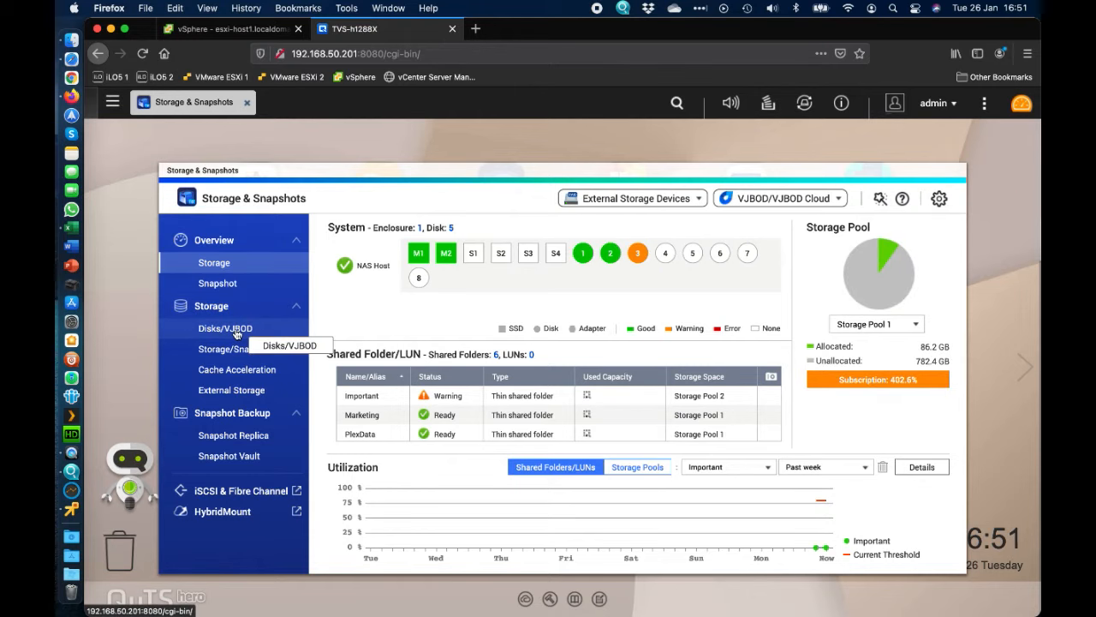
left_click(226, 328)
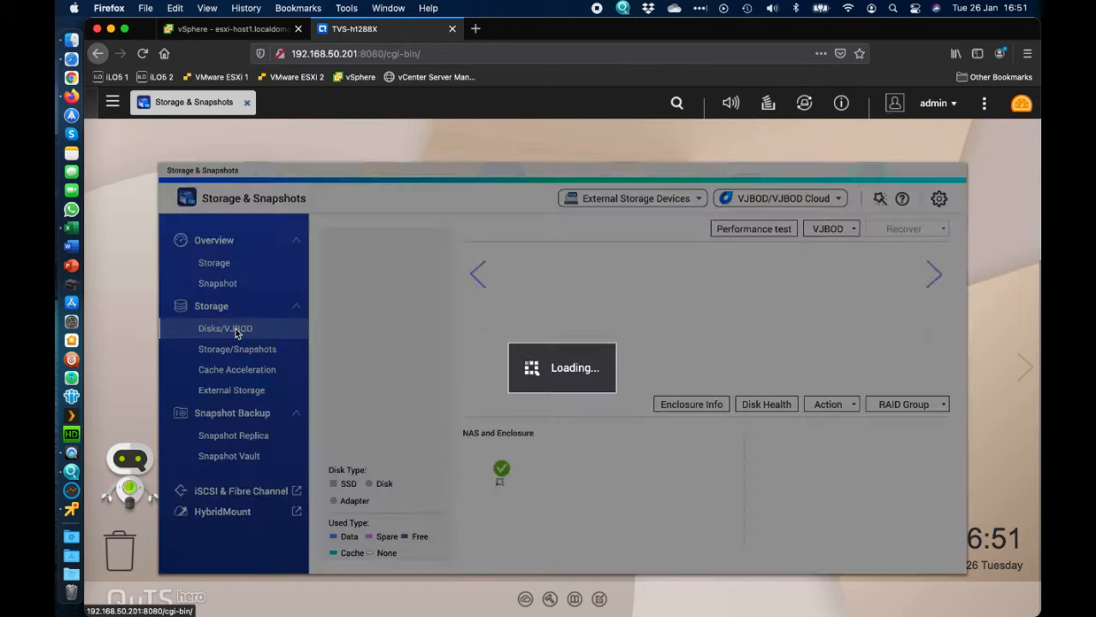
left_click(225, 328)
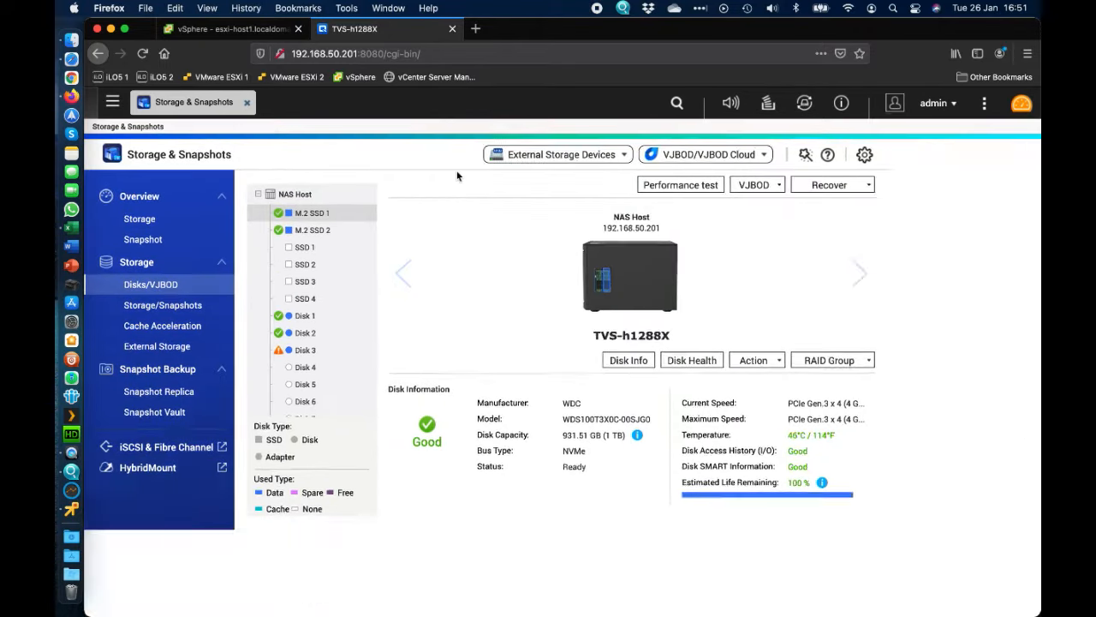
mouse_move(334, 349)
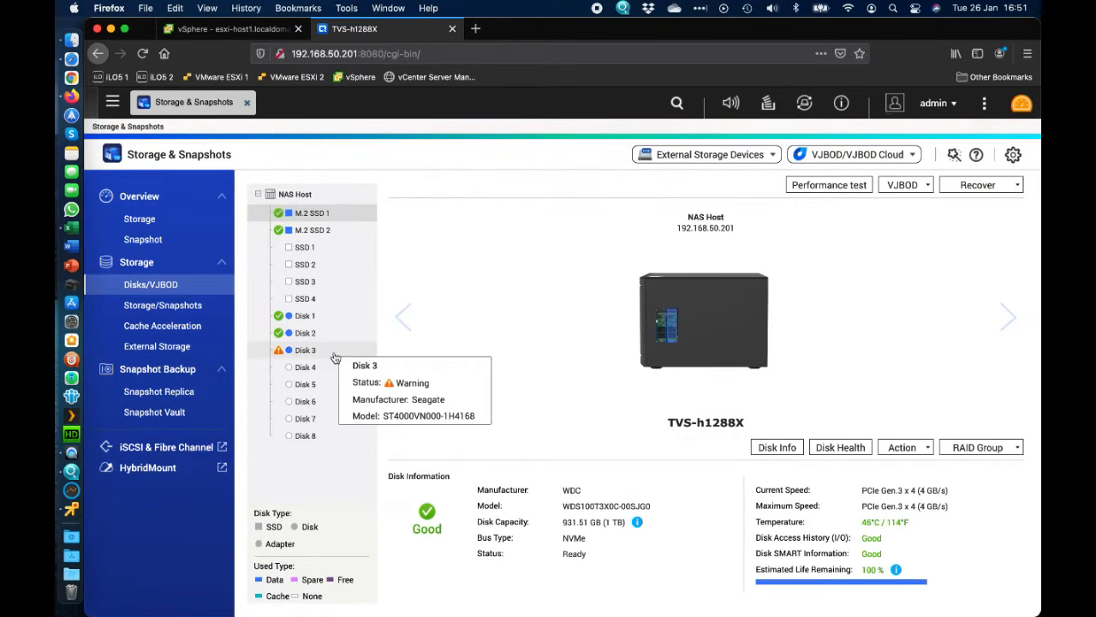
mouse_move(618, 312)
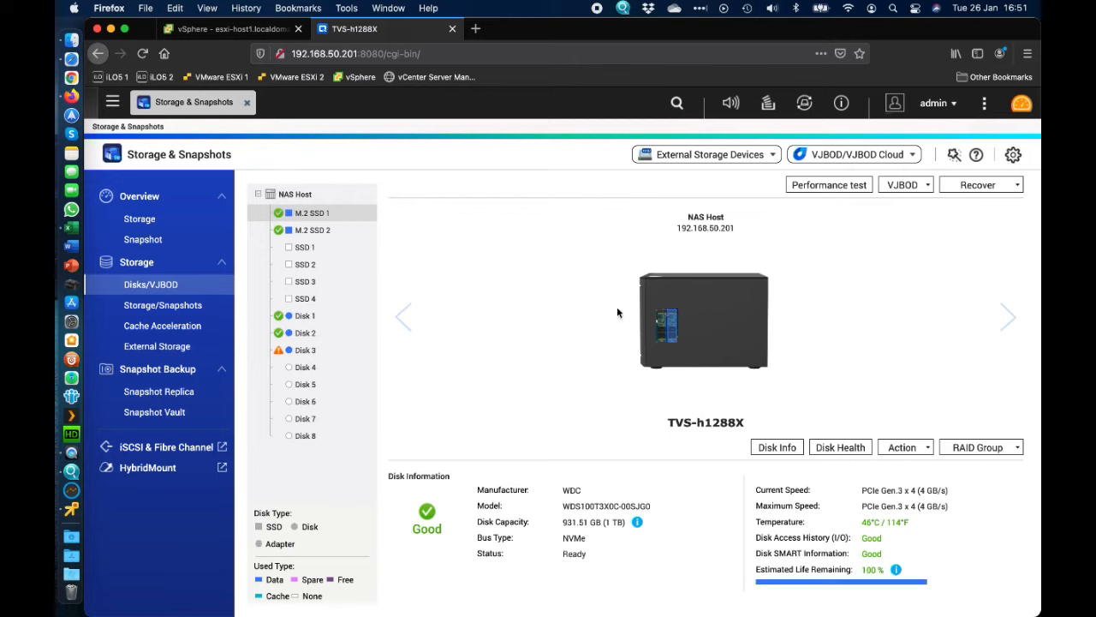
left_click(306, 349)
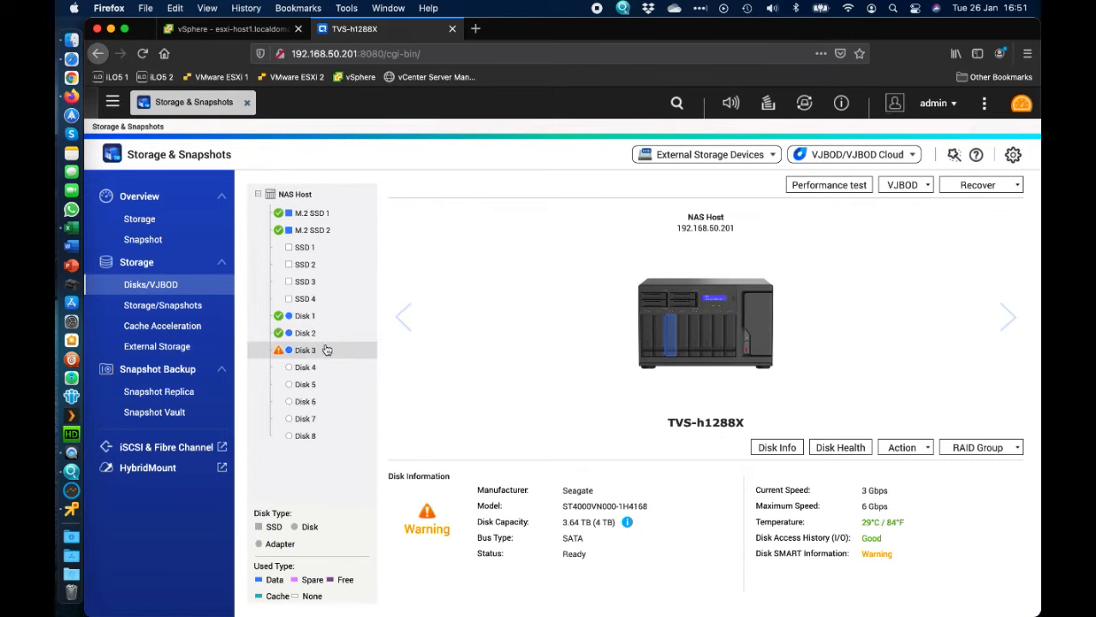
mouse_move(673, 347)
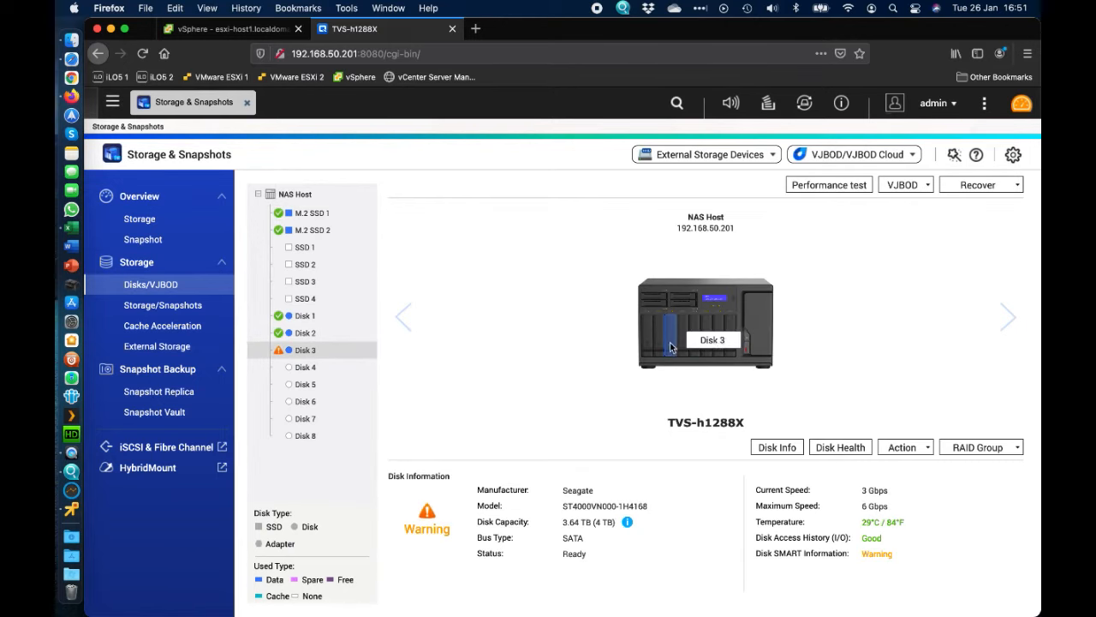
mouse_move(651, 332)
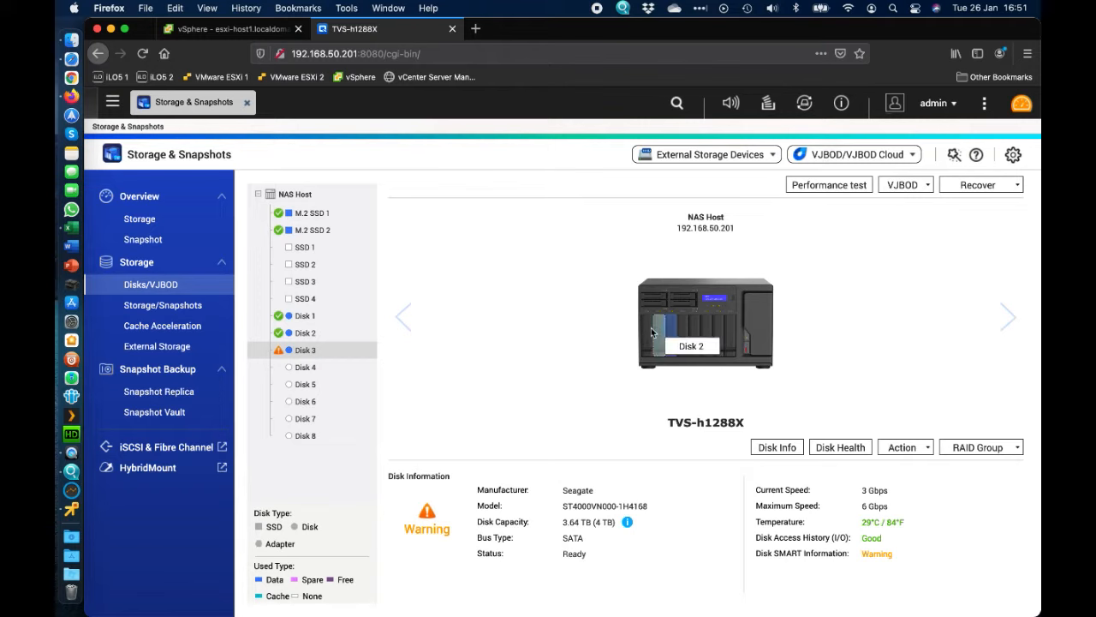
mouse_move(289, 366)
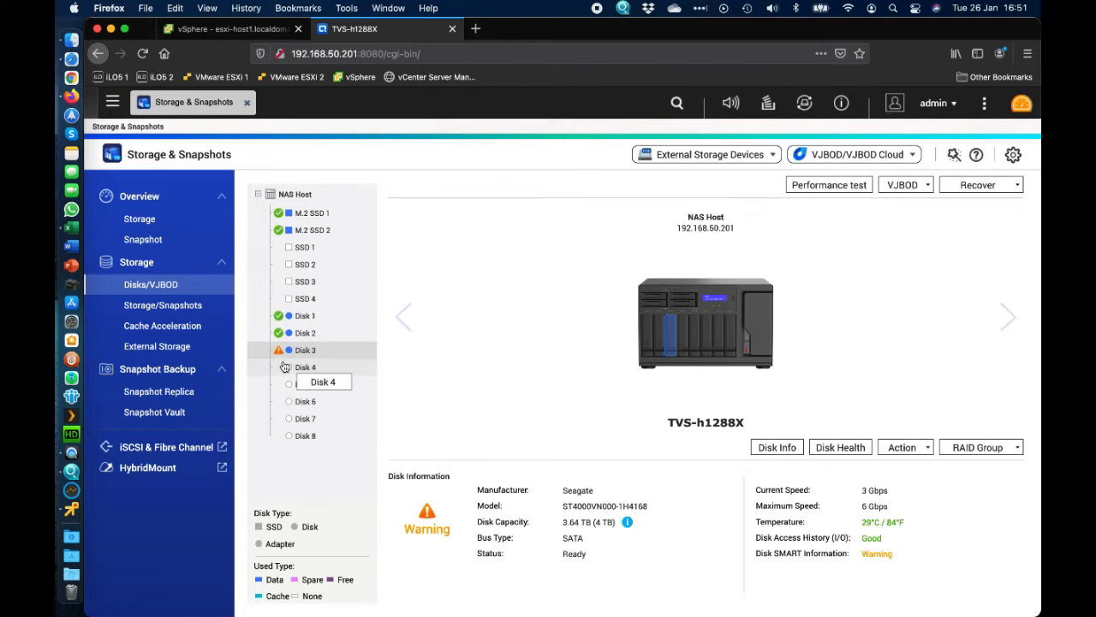
mouse_move(305, 315)
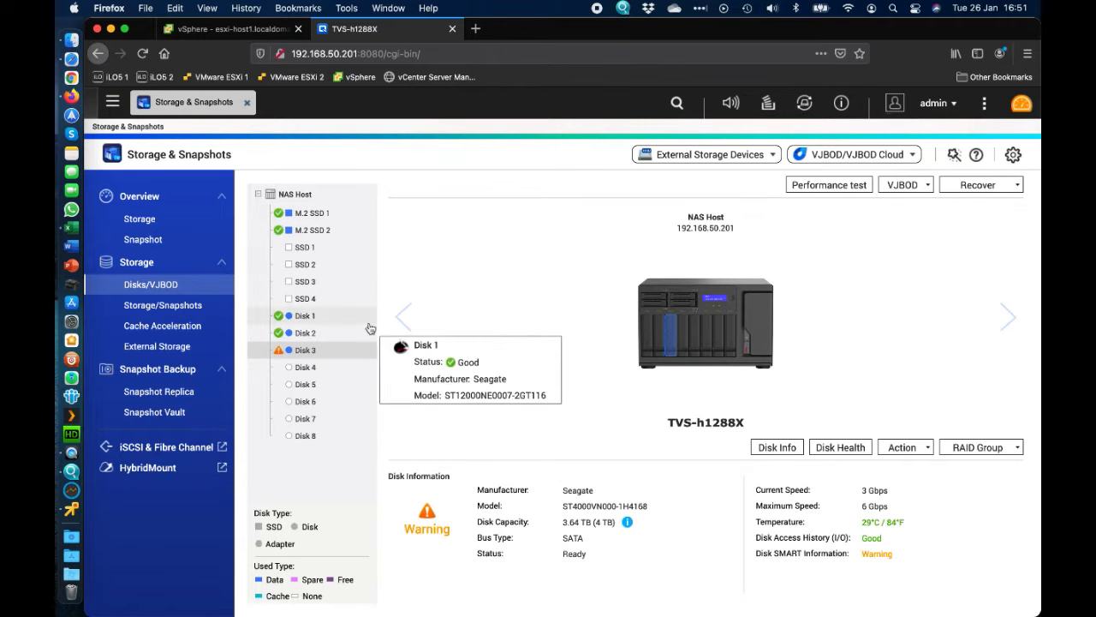
mouse_move(680, 327)
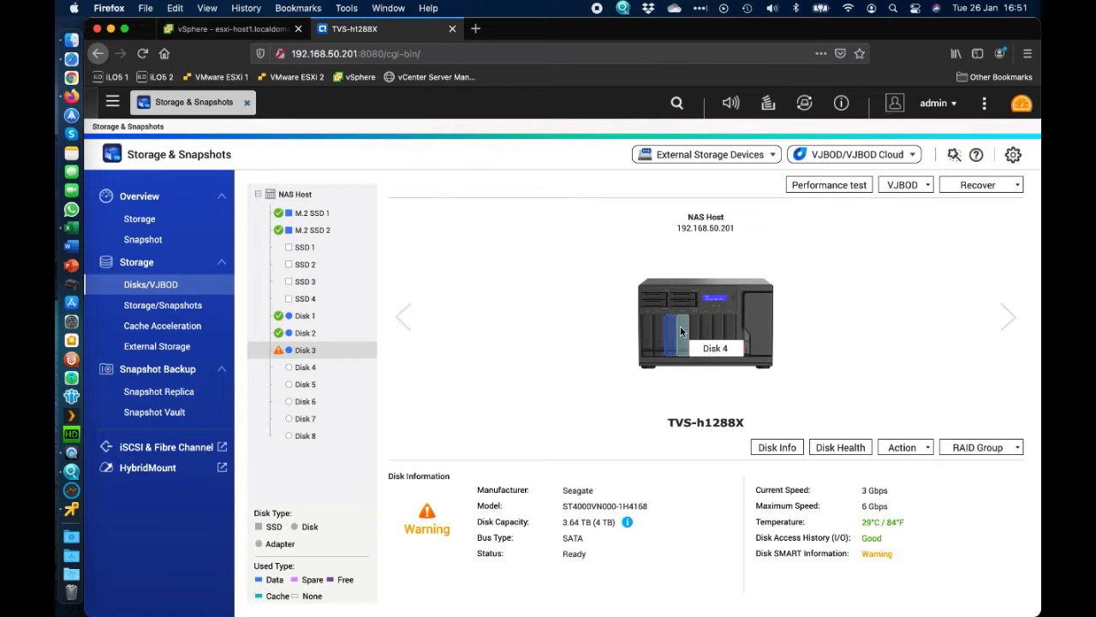
mouse_move(658, 287)
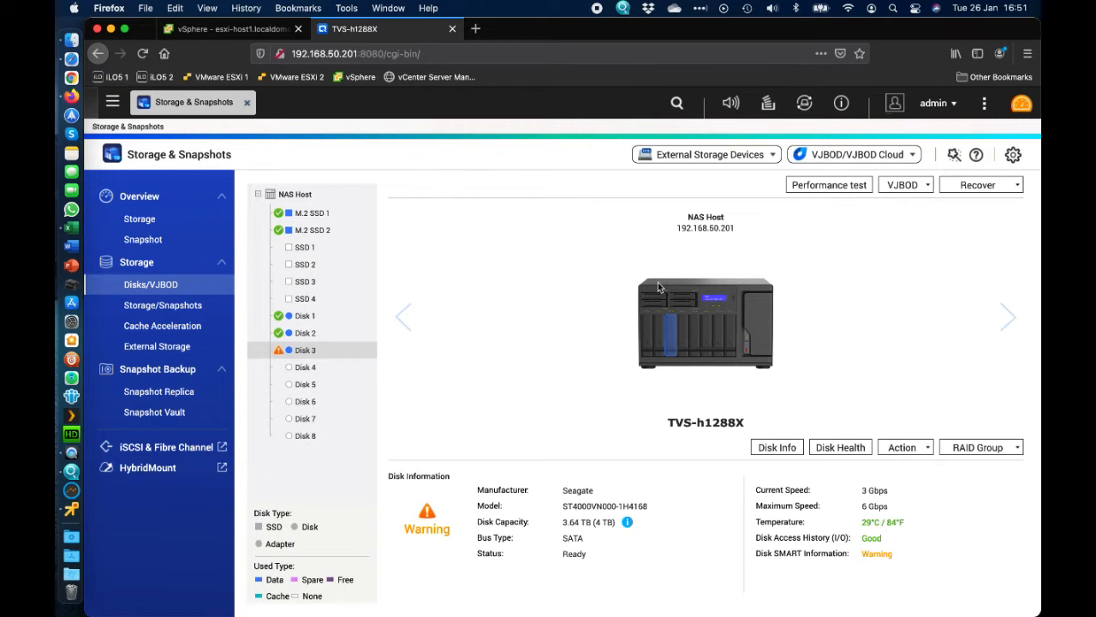
mouse_move(695, 322)
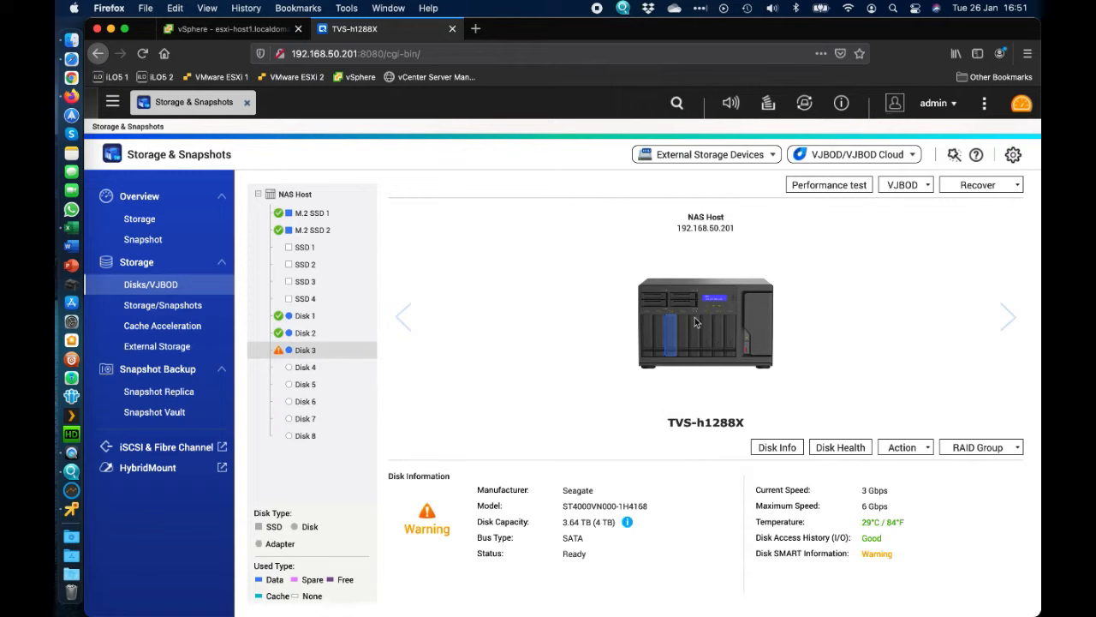
mouse_move(625, 320)
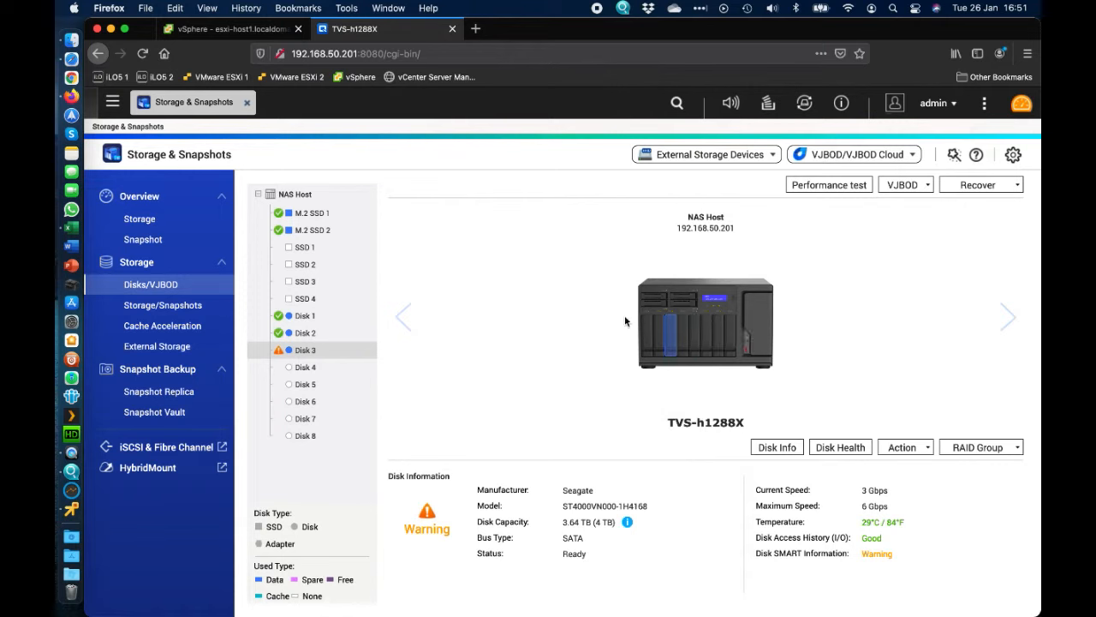
mouse_move(634, 304)
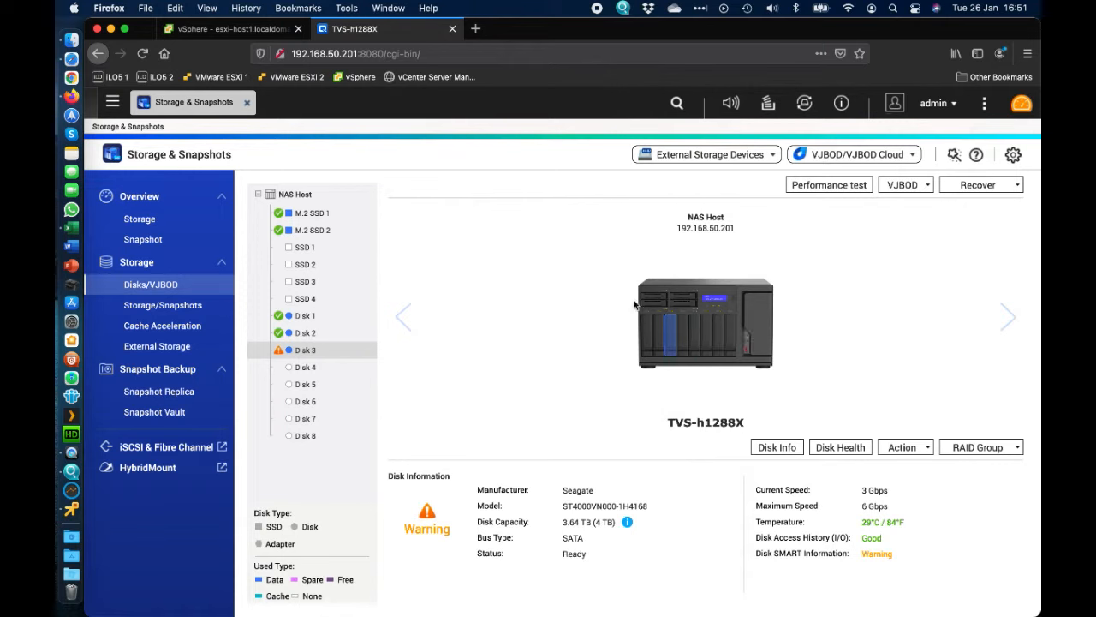
mouse_move(606, 301)
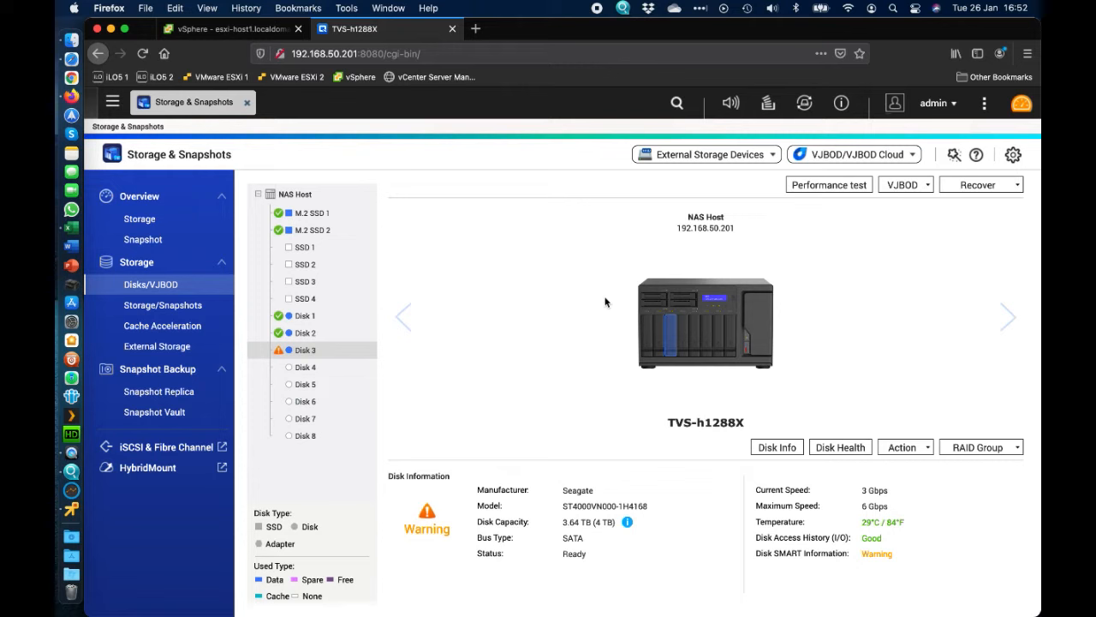
mouse_move(819, 576)
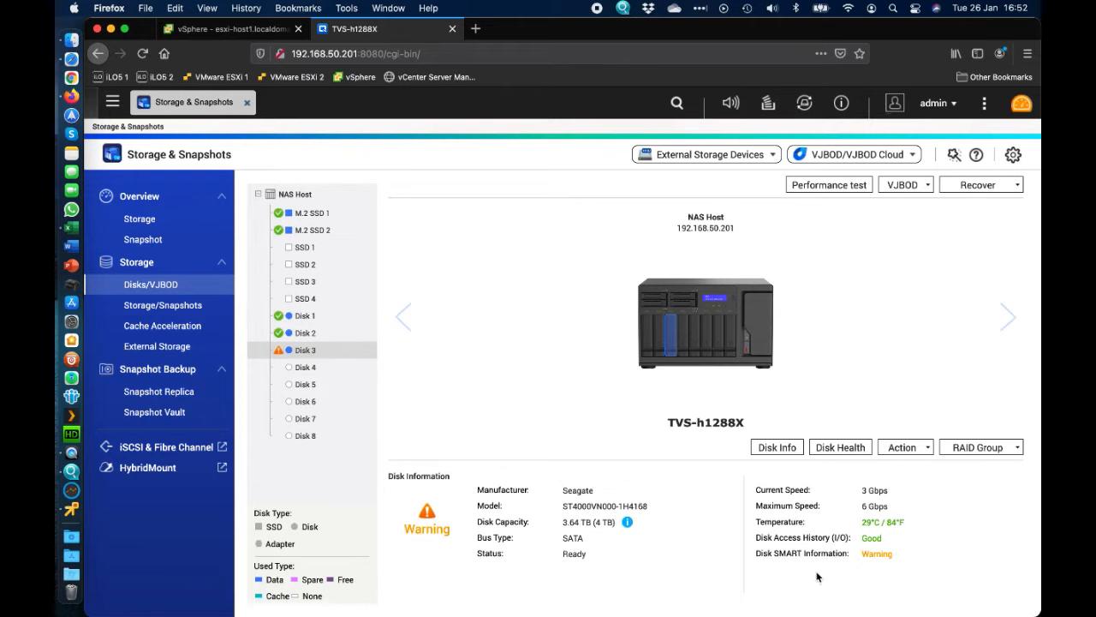
mouse_move(848, 512)
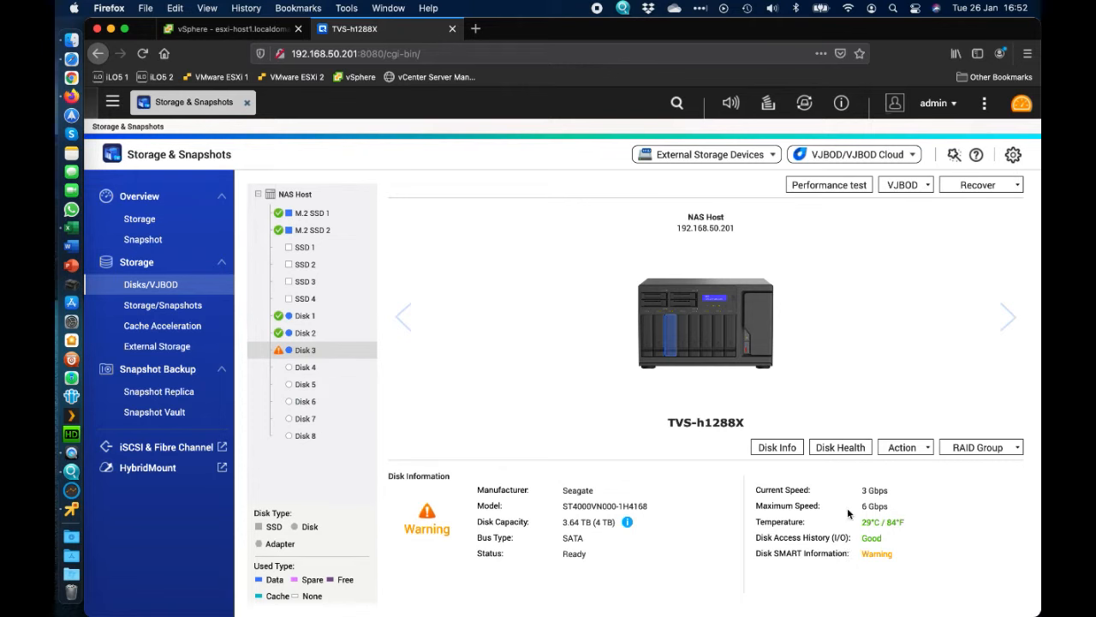
mouse_move(884, 505)
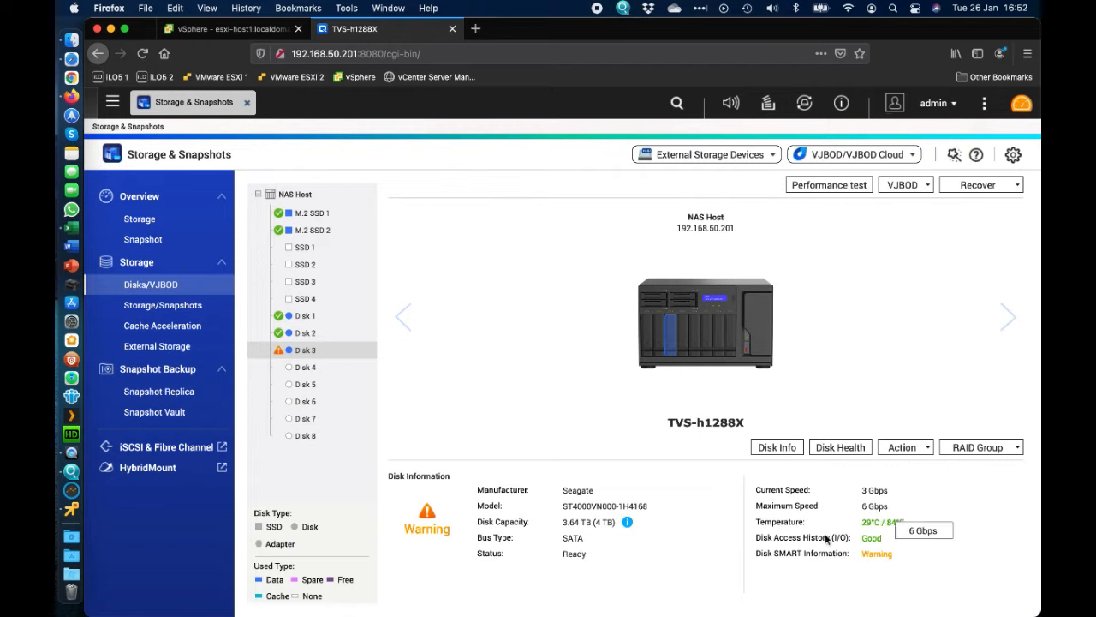
mouse_move(475, 357)
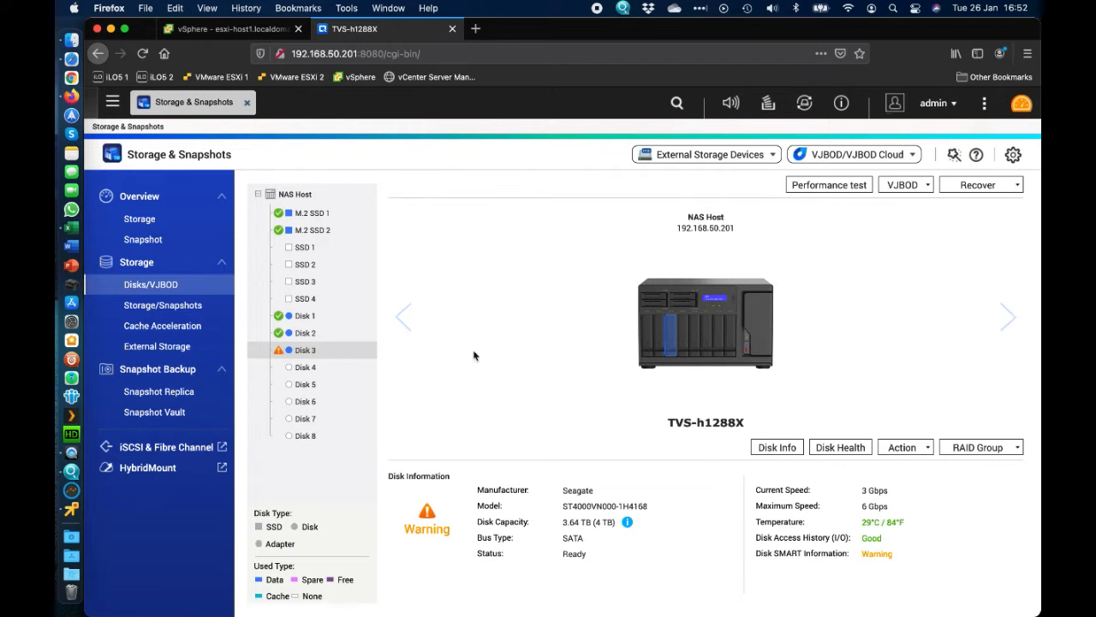
mouse_move(469, 319)
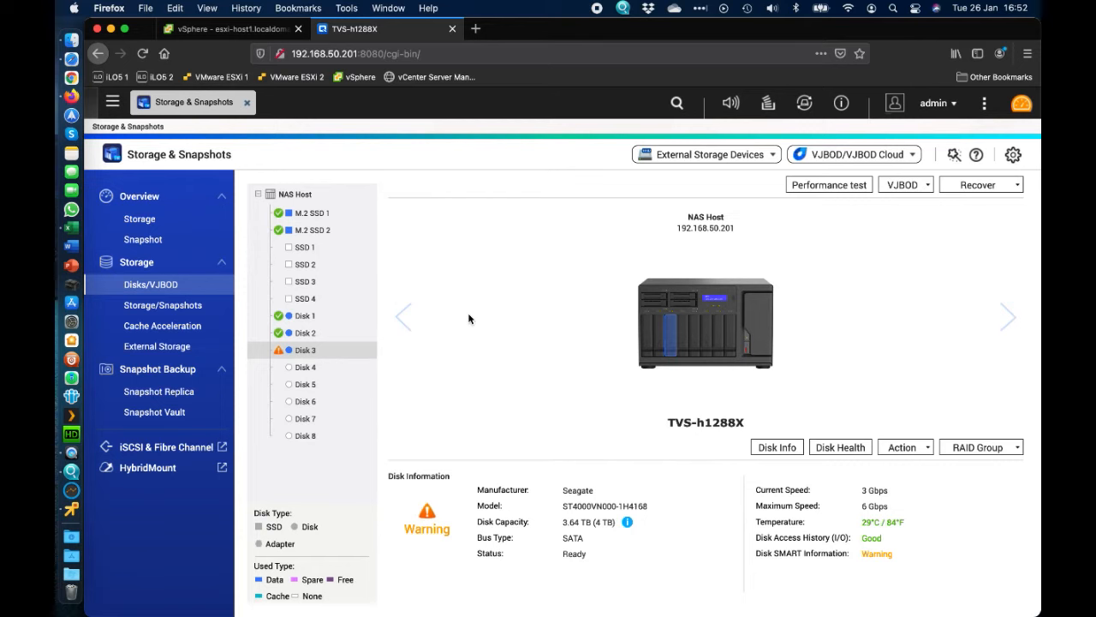
mouse_move(554, 351)
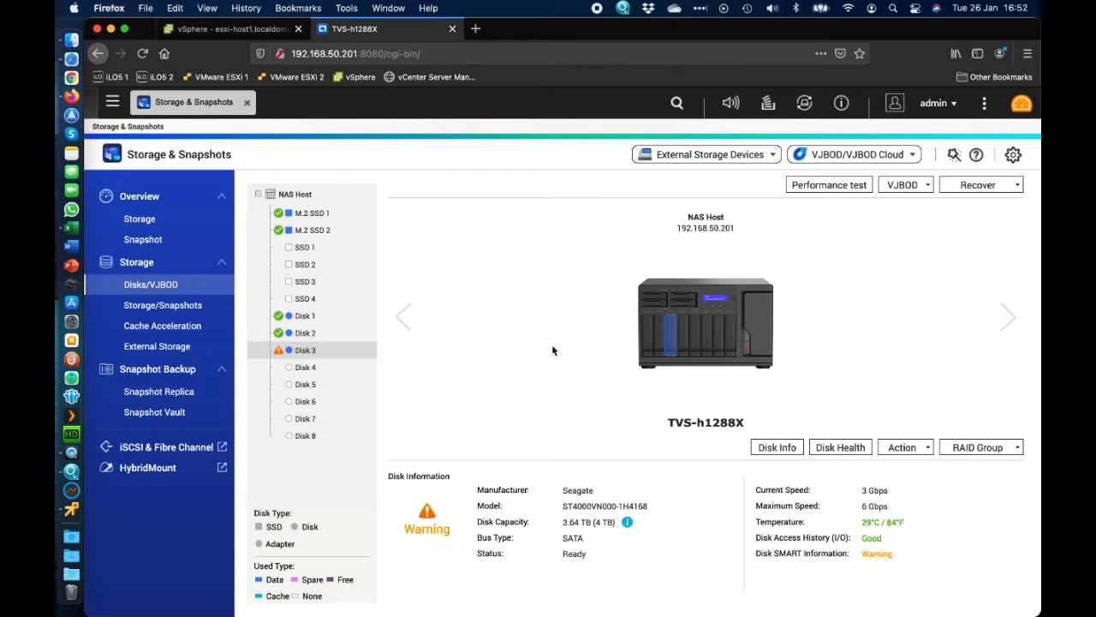
mouse_move(308, 316)
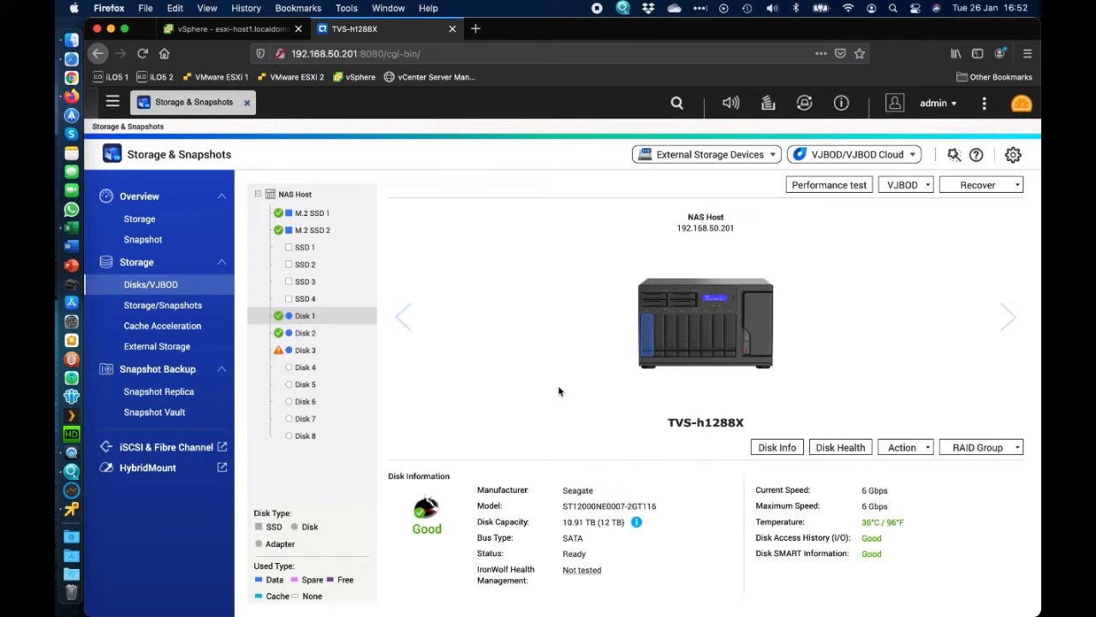
mouse_move(426, 377)
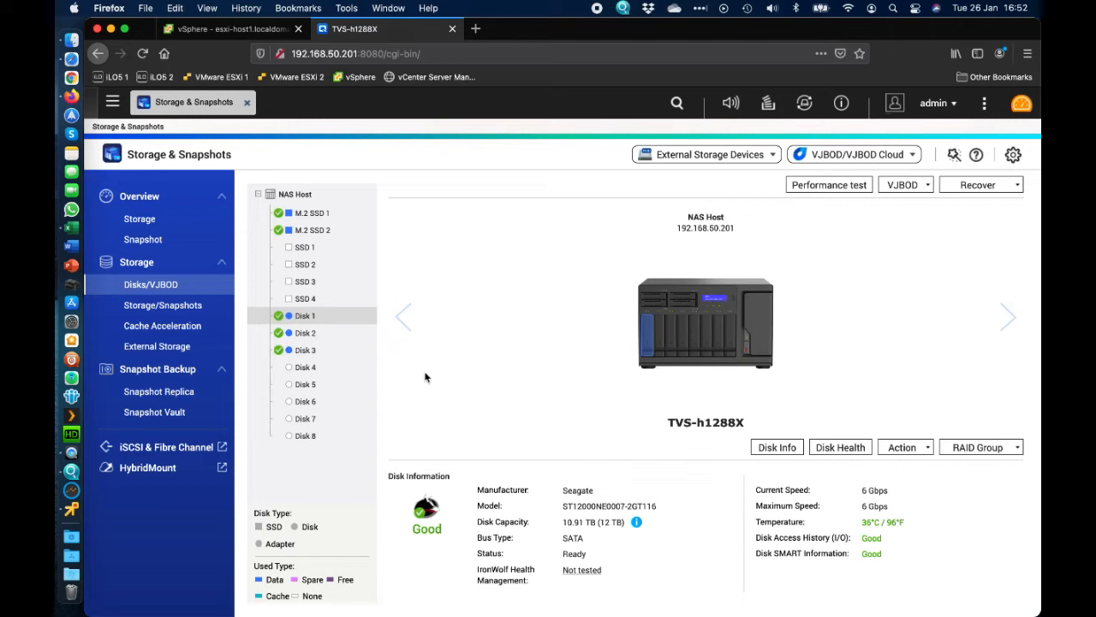
mouse_move(330, 316)
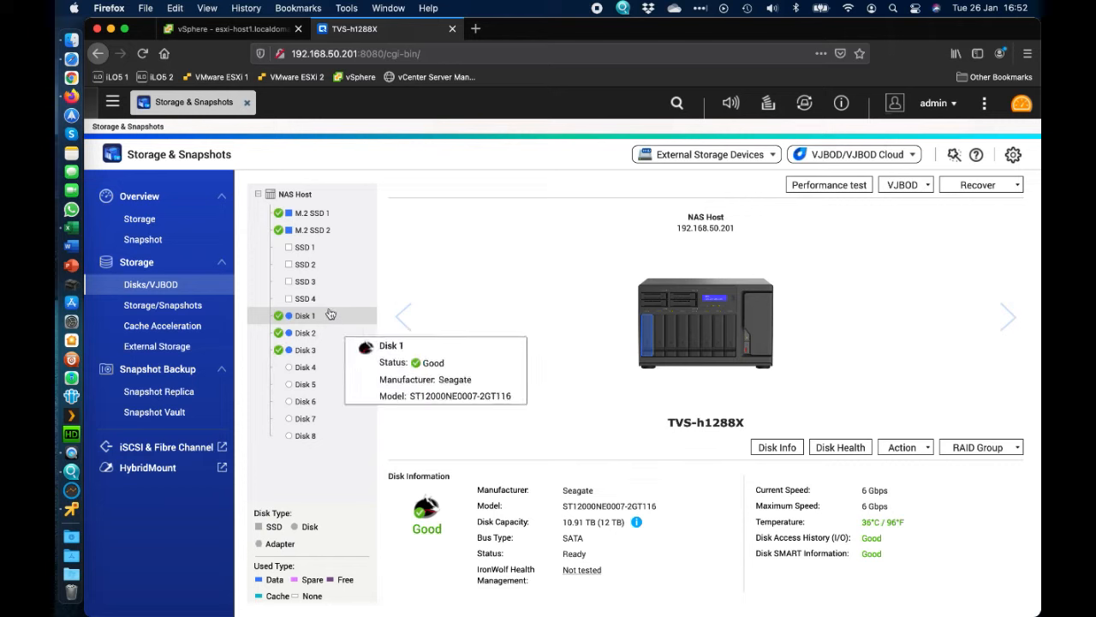
mouse_move(477, 341)
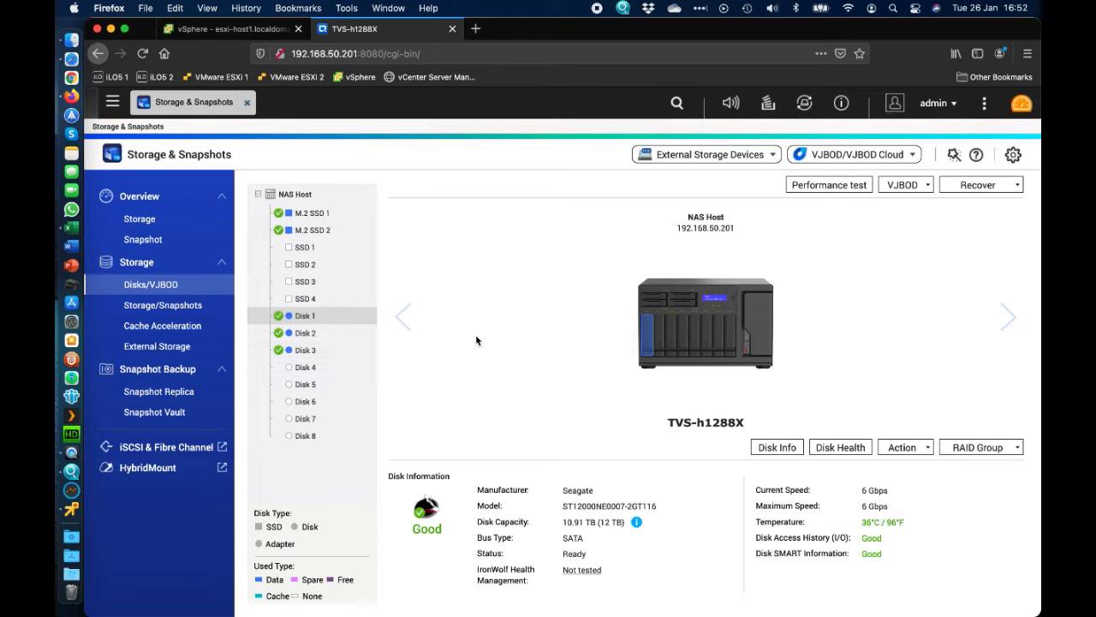
mouse_move(323, 351)
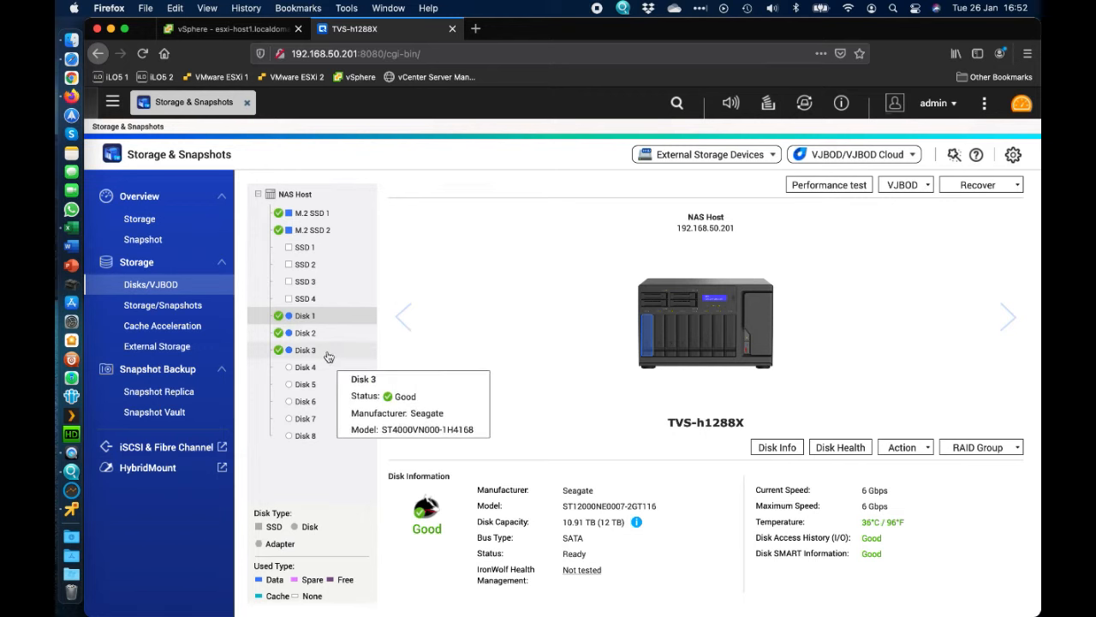
mouse_move(579, 322)
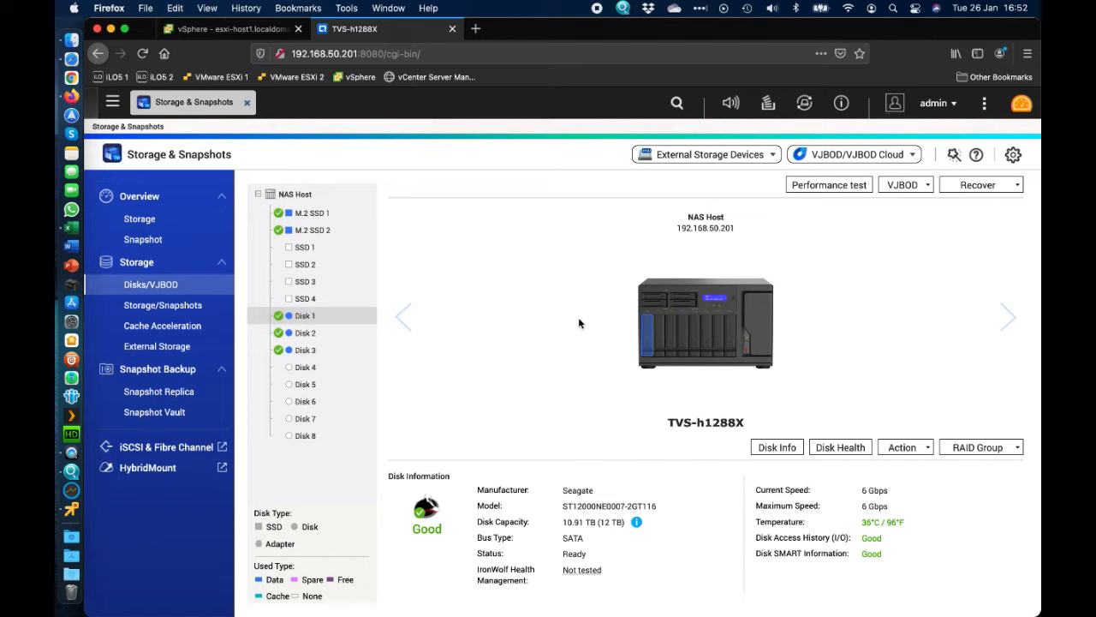
mouse_move(864, 142)
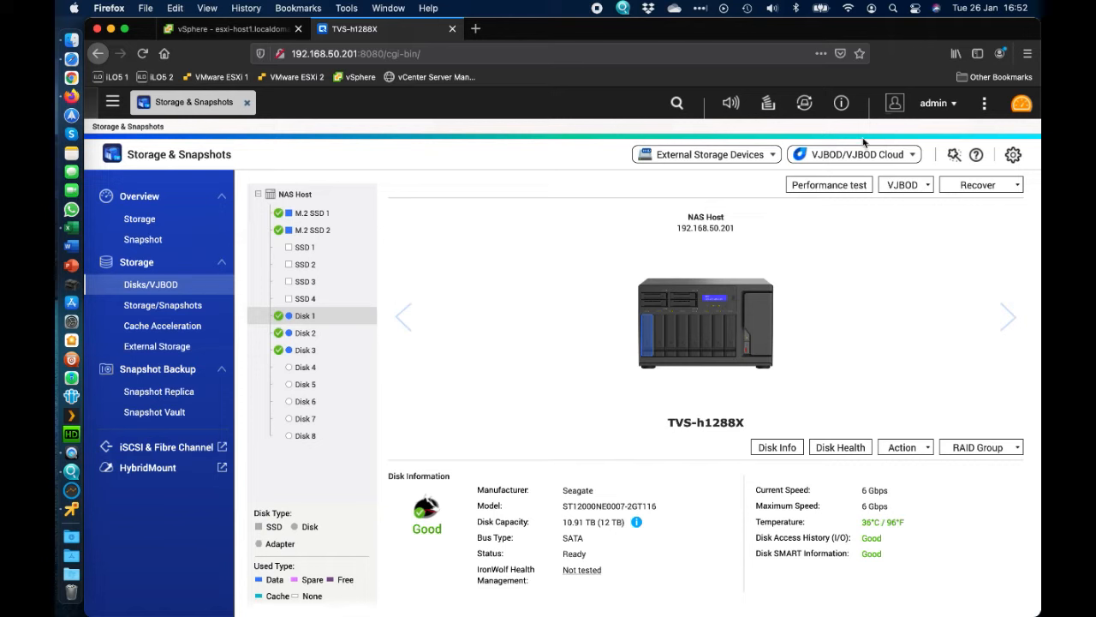
mouse_move(599, 300)
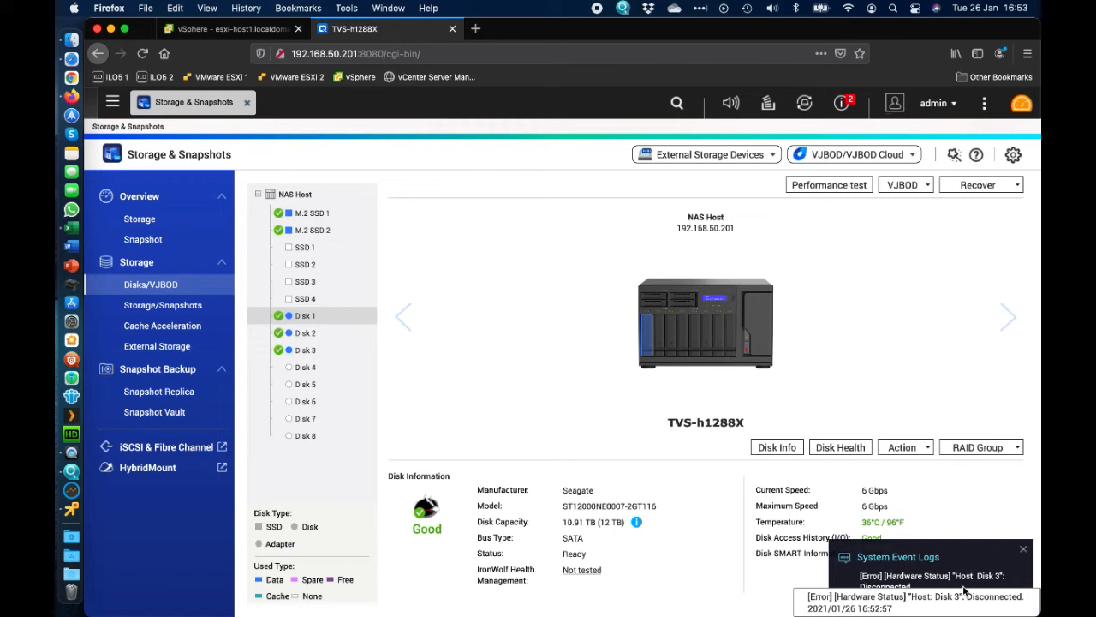
Dismiss the alert reporting Disk 3 as disconnected
left_click(1045, 557)
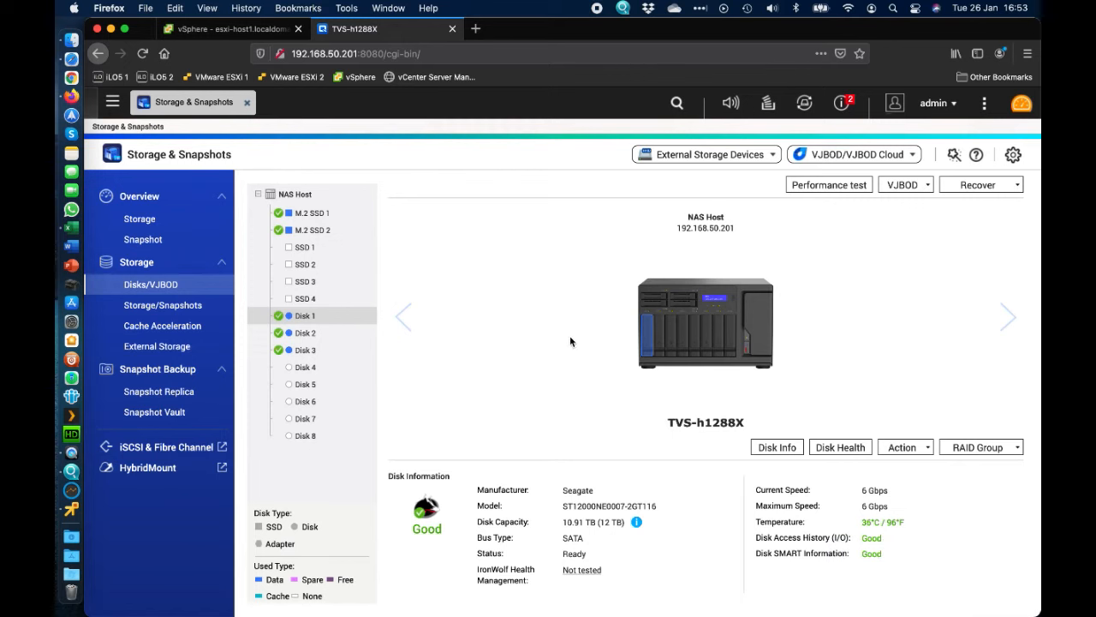
mouse_move(295, 362)
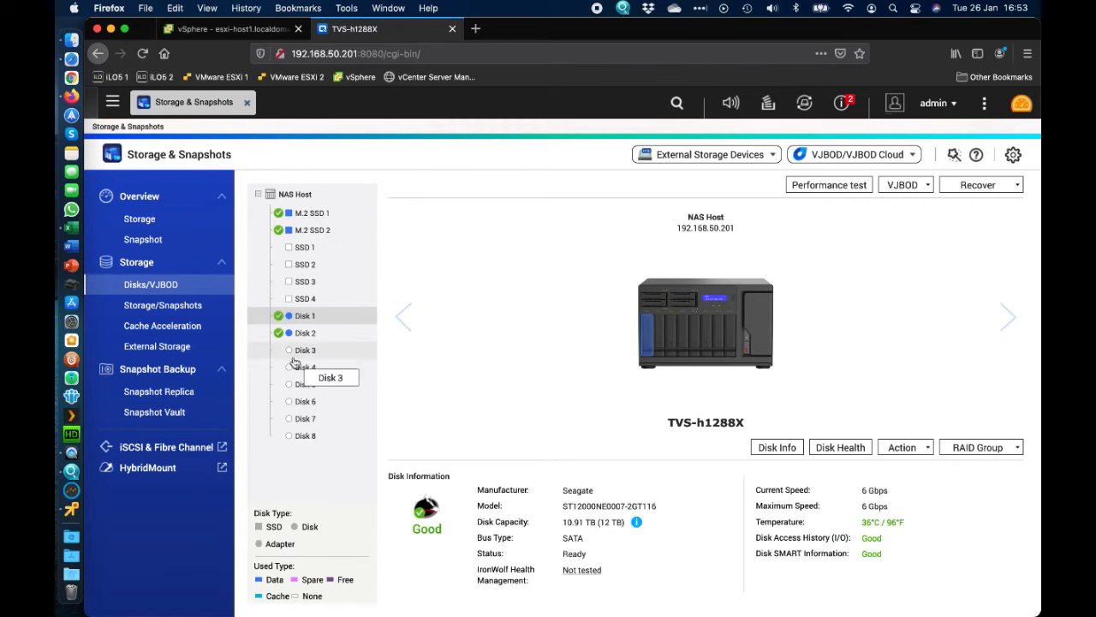
mouse_move(367, 344)
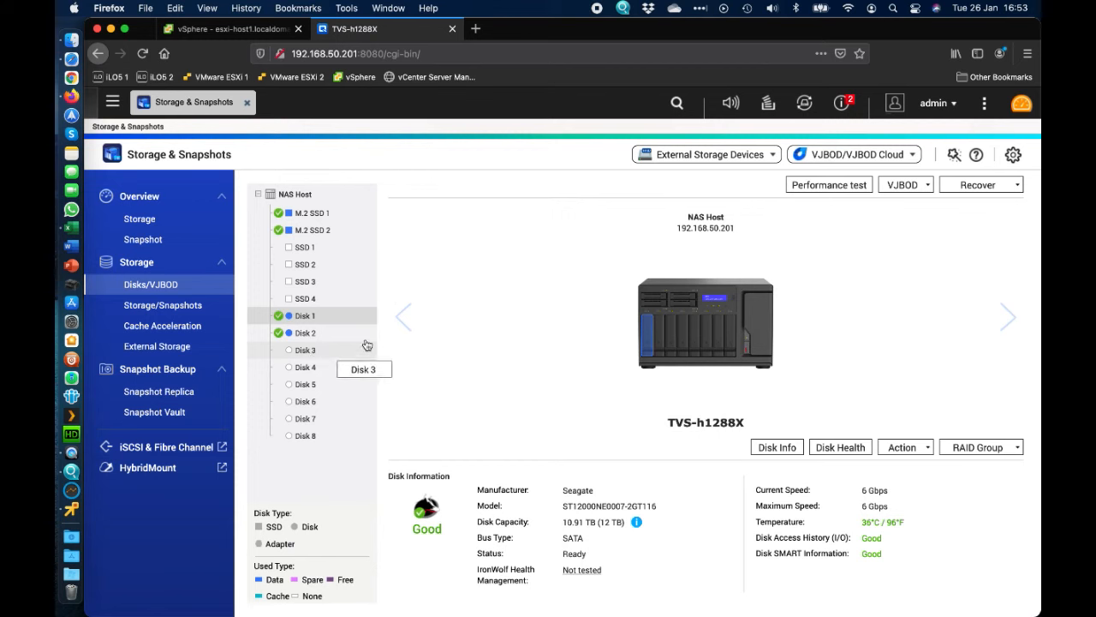
mouse_move(544, 310)
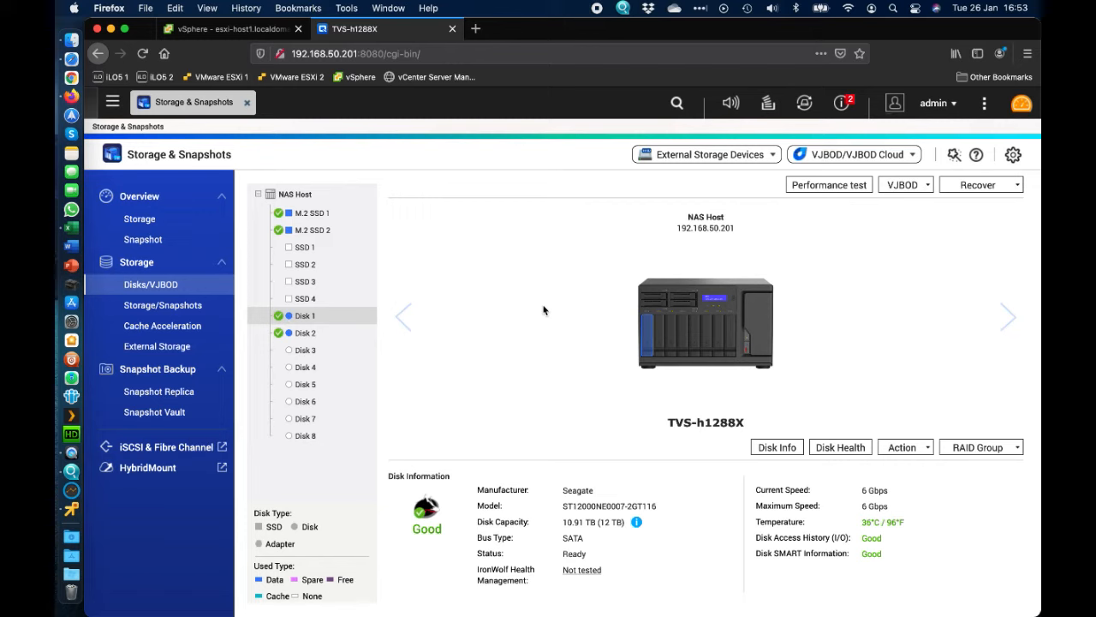
Clear the Disk 3 disconnected and RAID group 2 degraded notifications
left_click(843, 103)
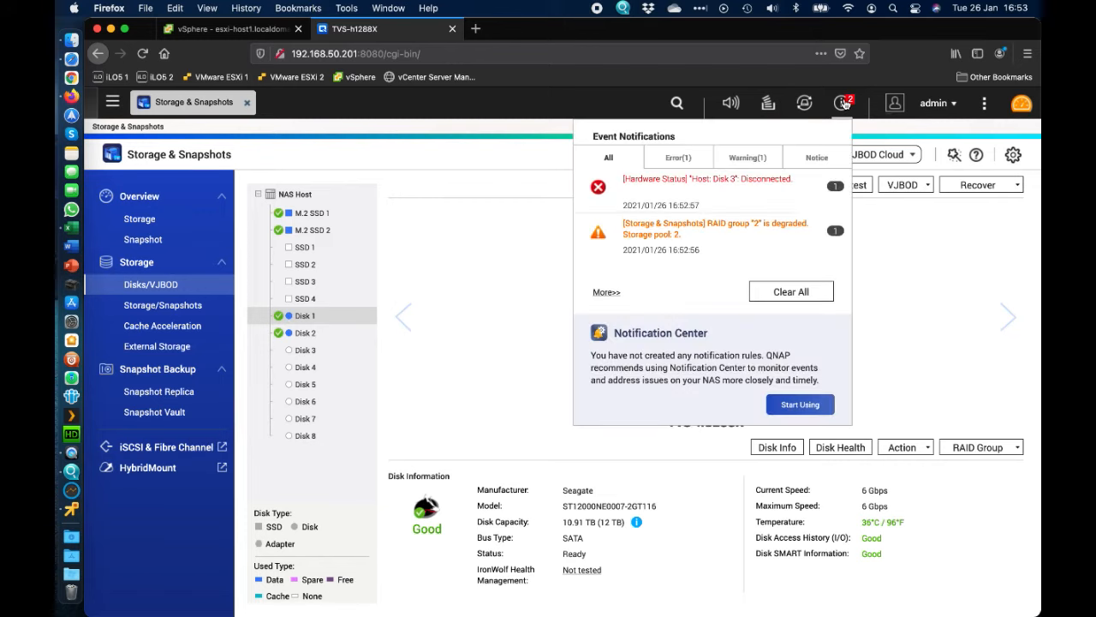
mouse_move(741, 183)
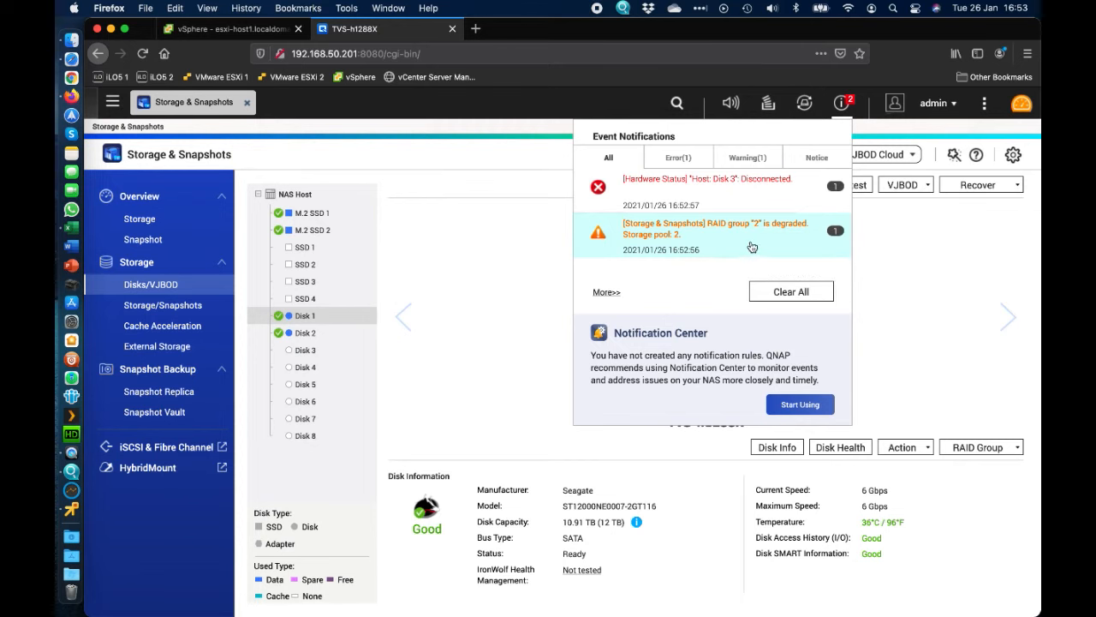
mouse_move(687, 192)
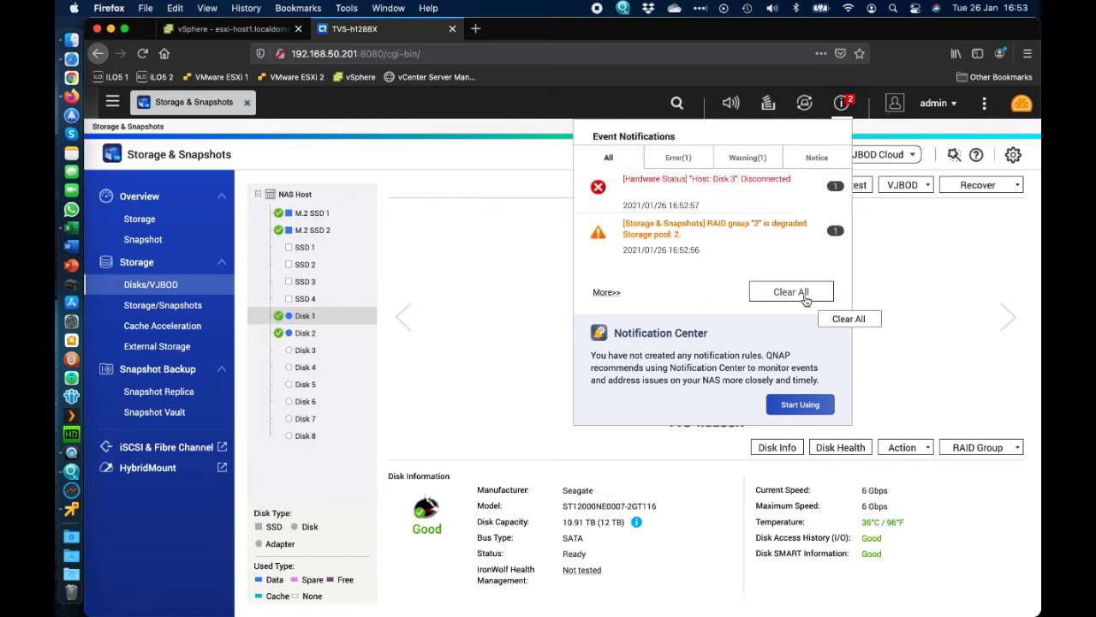
left_click(791, 292)
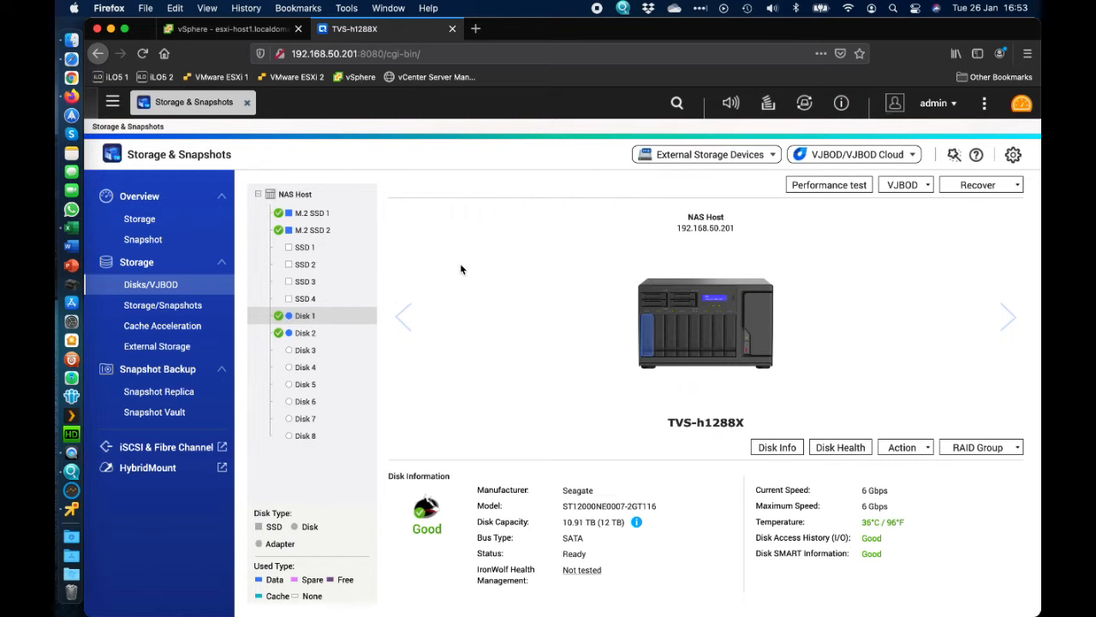
mouse_move(391, 334)
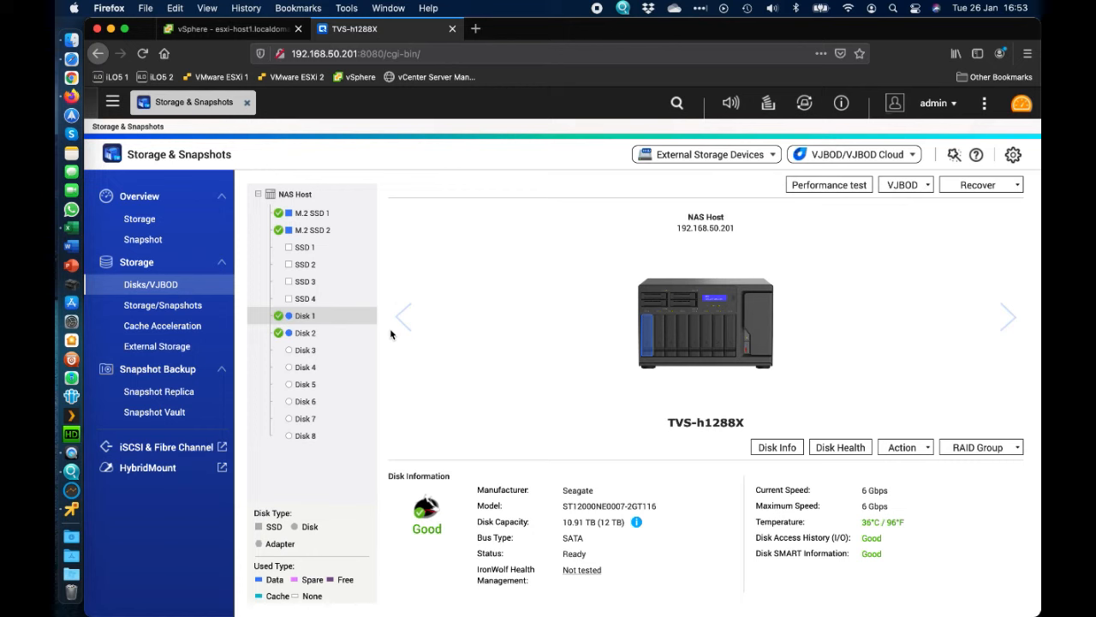
mouse_move(458, 376)
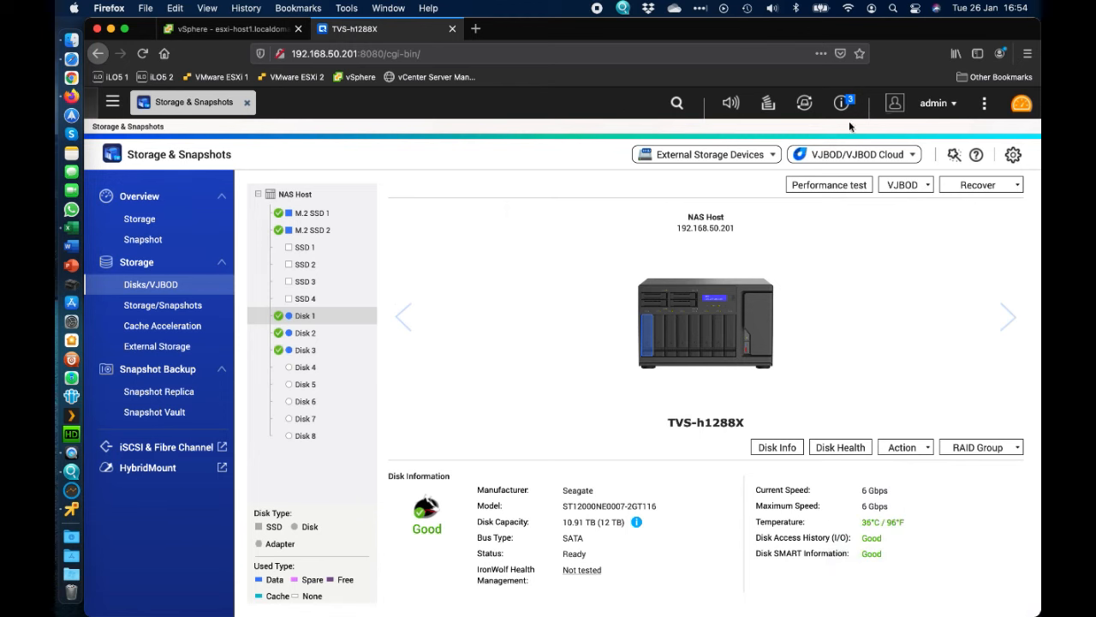
Read the rebuild notifications and check that Disks 3, 2 and 1 report Good
left_click(839, 102)
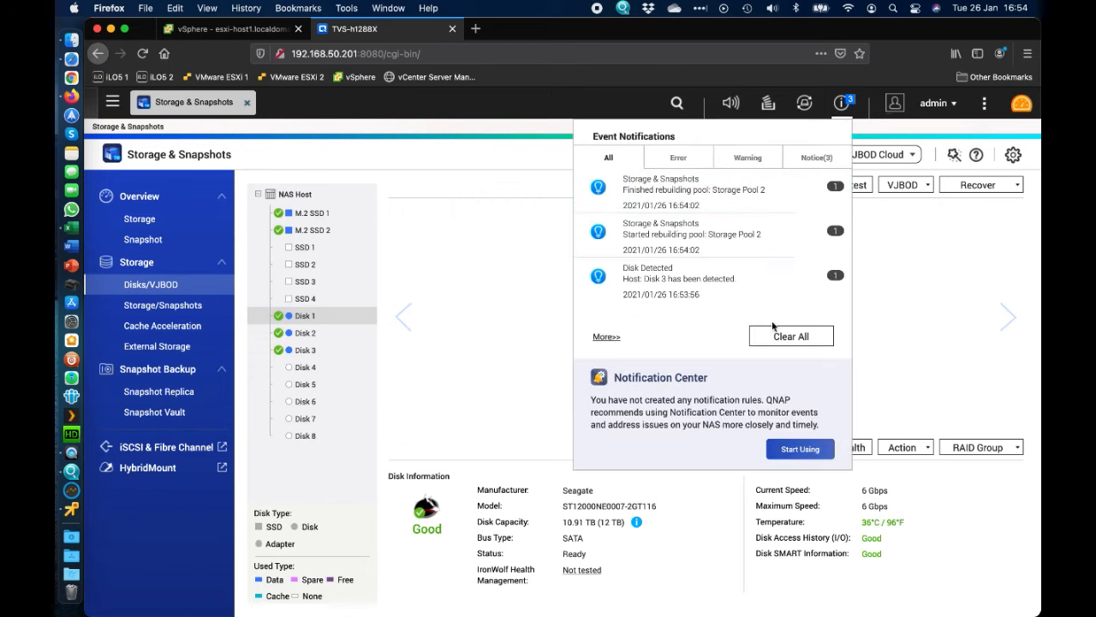
mouse_move(645, 282)
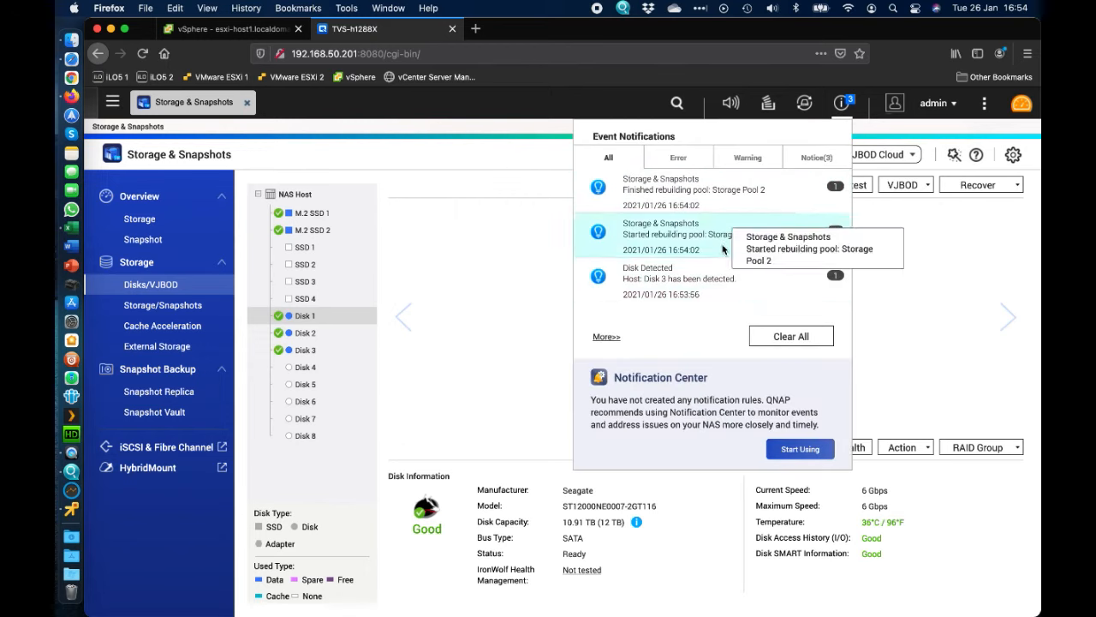
mouse_move(739, 271)
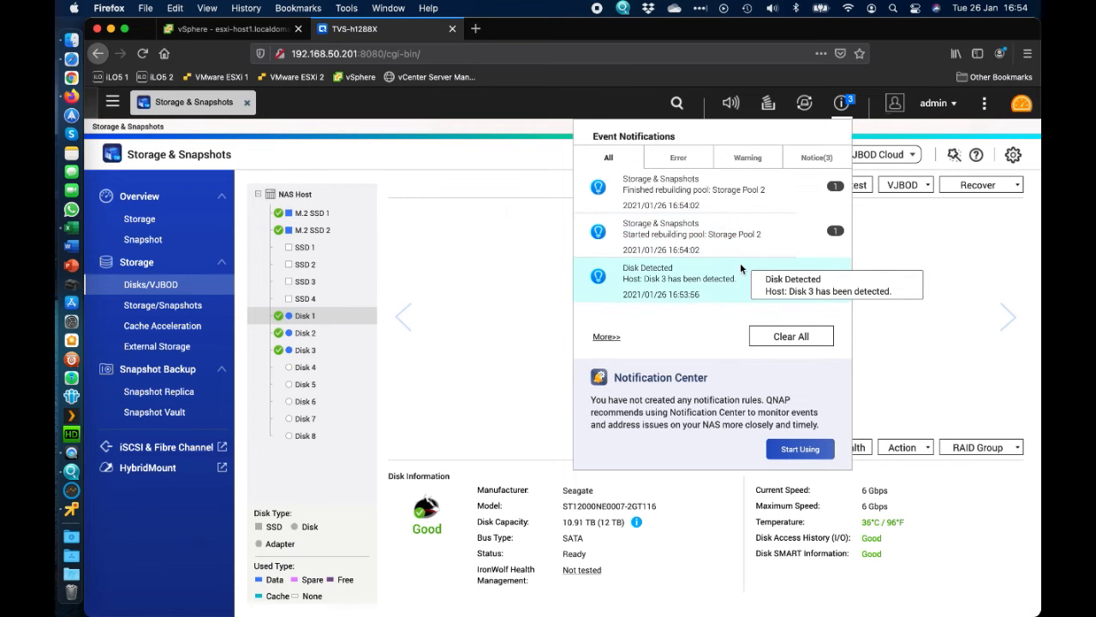
left_click(791, 336)
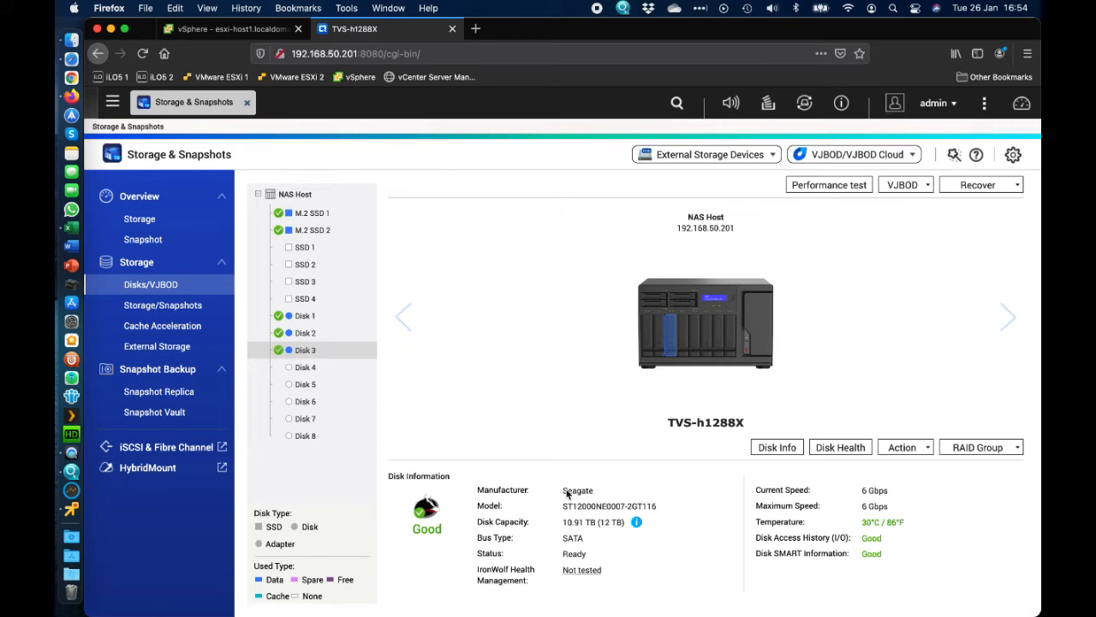
left_click(306, 332)
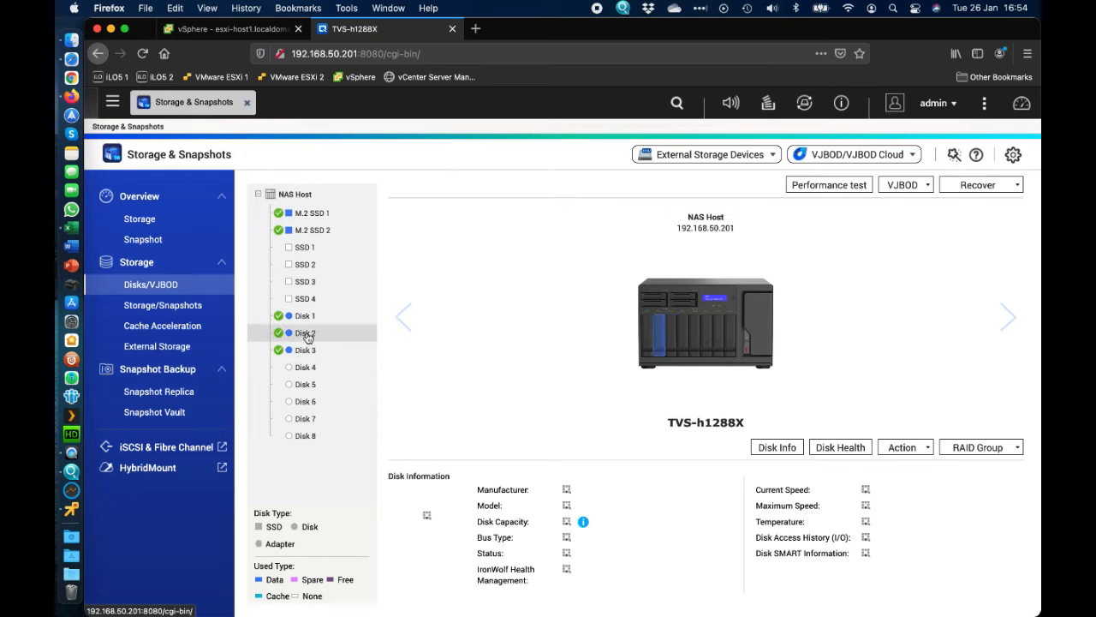
left_click(305, 316)
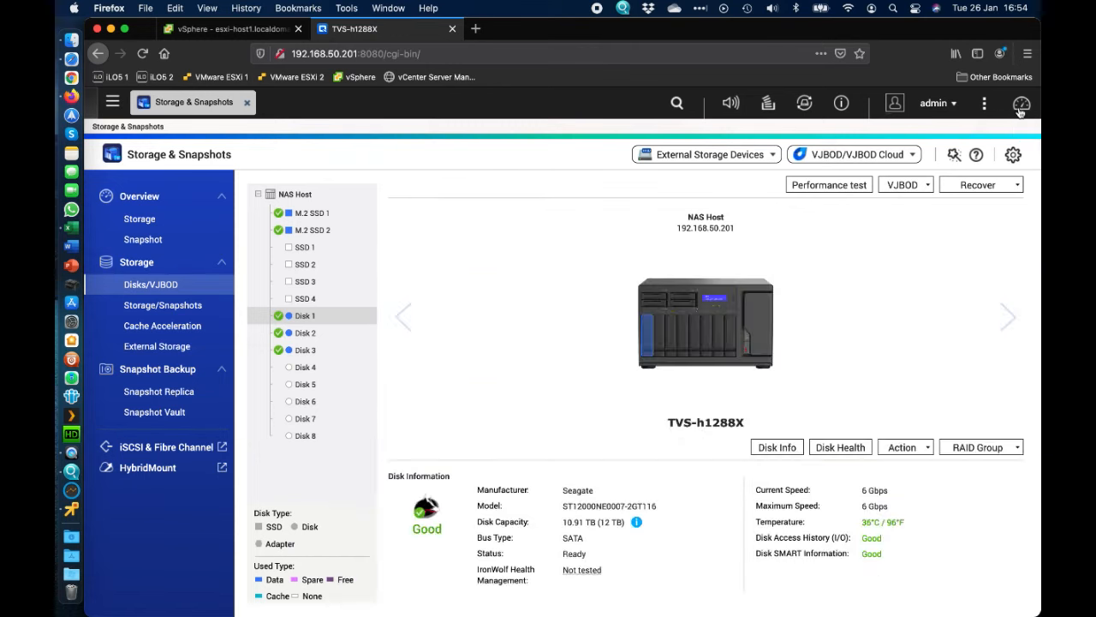
Confirm both pools and Storage Pool 2's Important folder are Ready
left_click(162, 304)
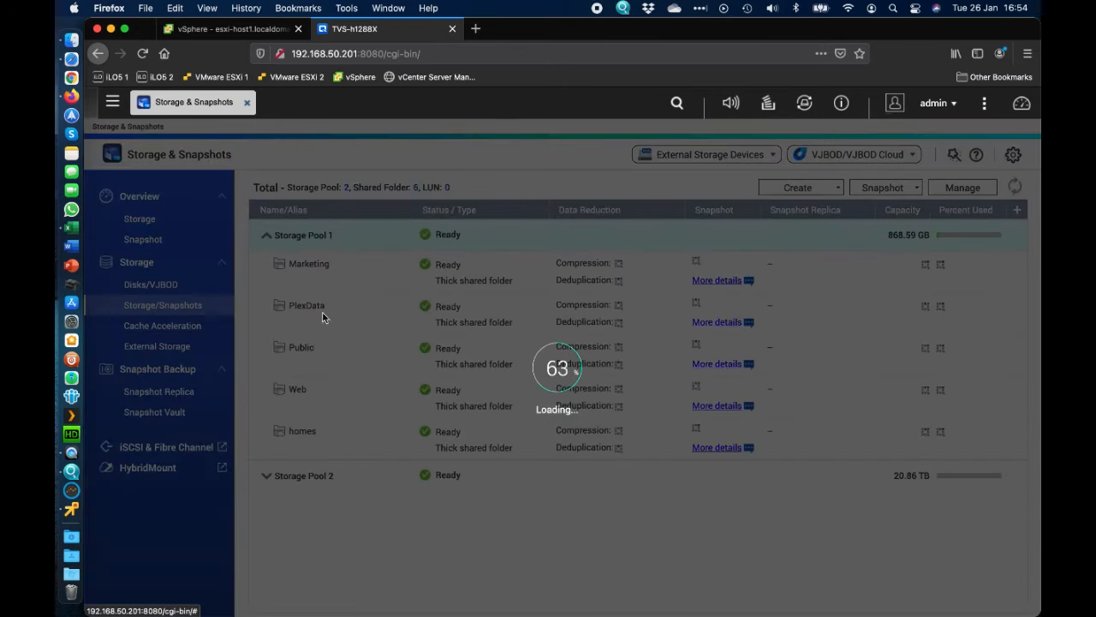
left_click(266, 235)
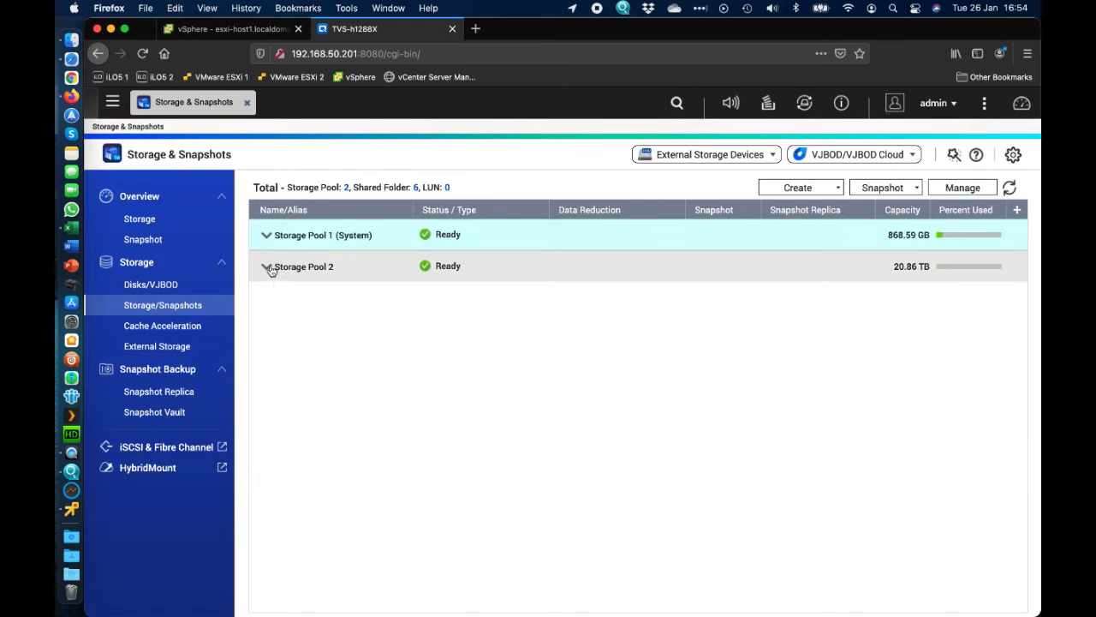
left_click(266, 266)
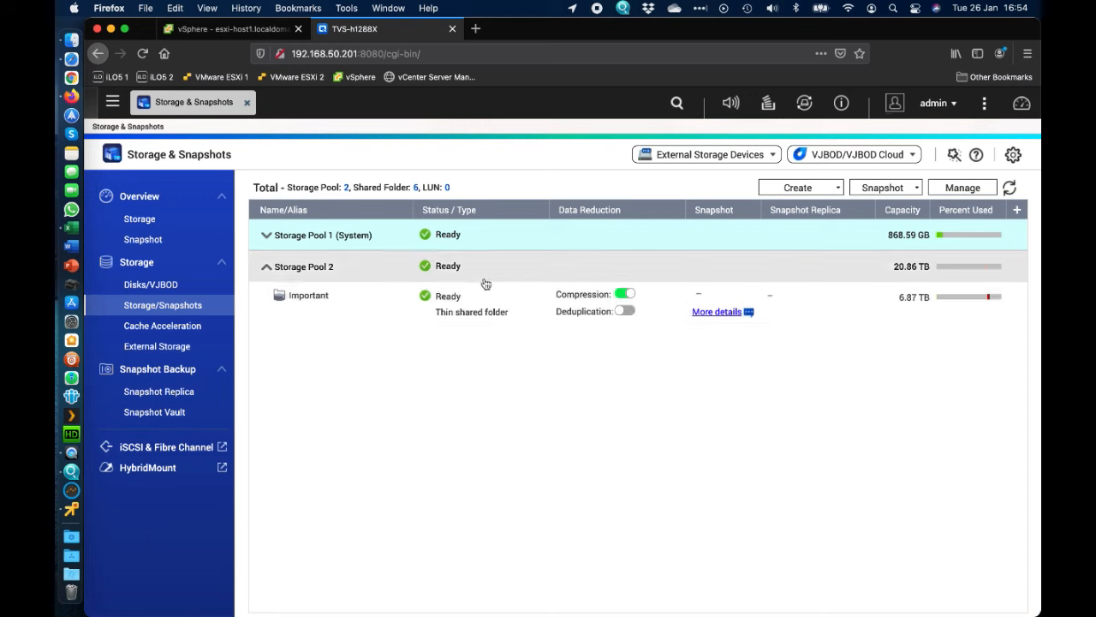
mouse_move(895, 351)
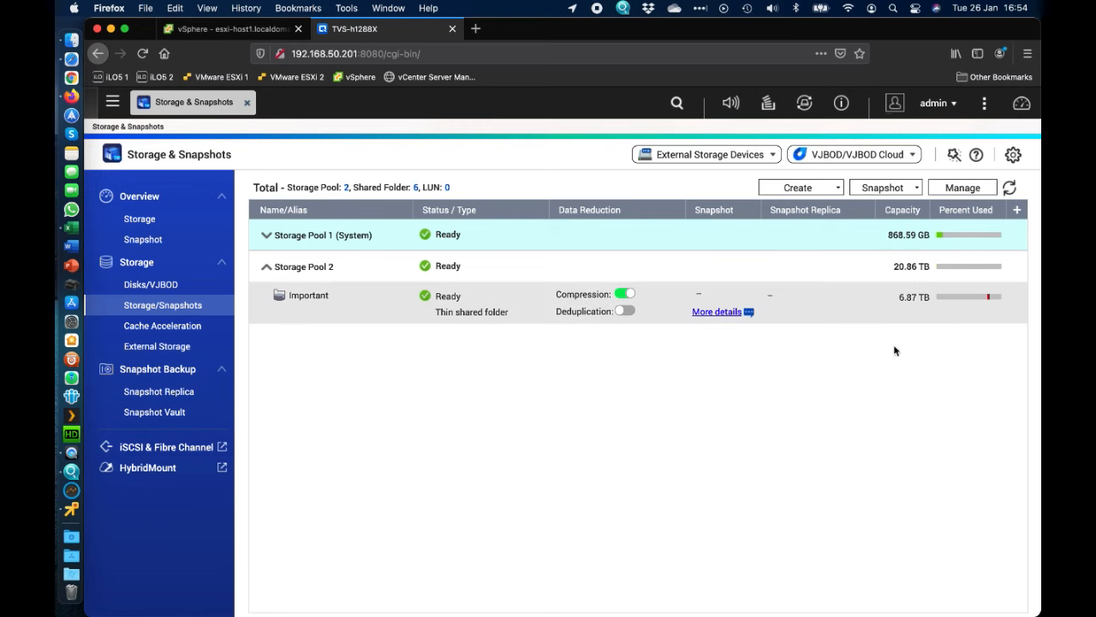
mouse_move(715, 509)
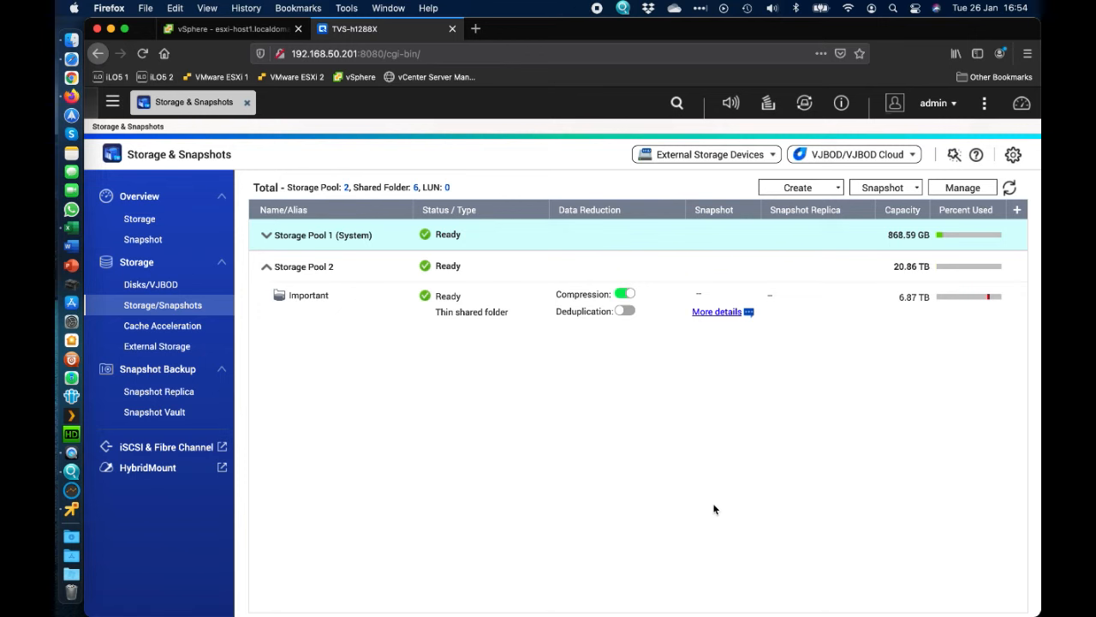
mouse_move(937, 286)
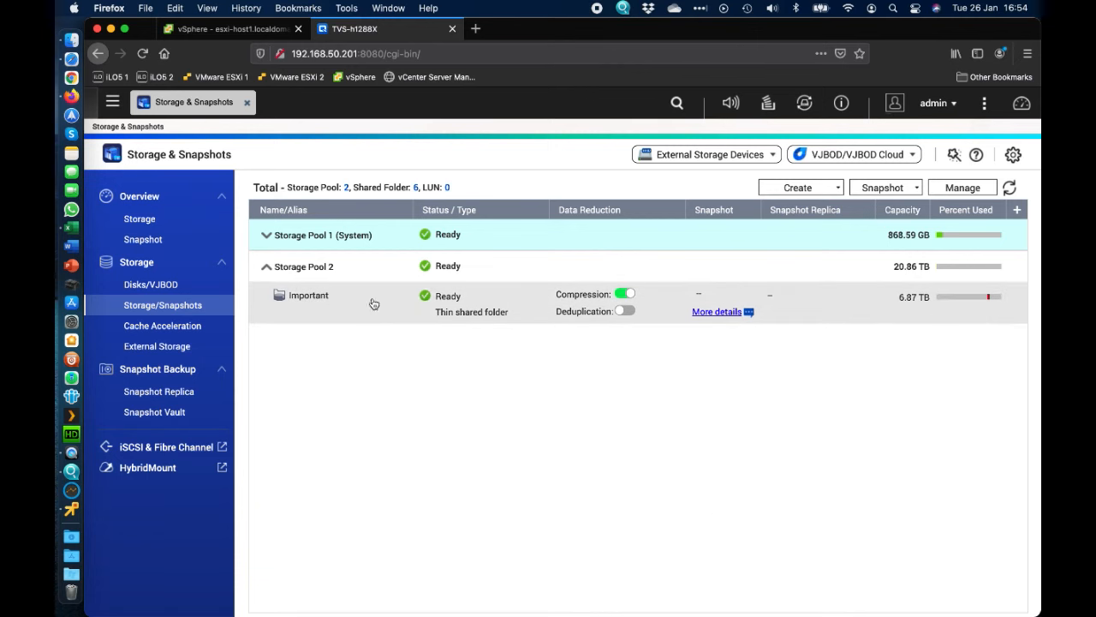
mouse_move(479, 396)
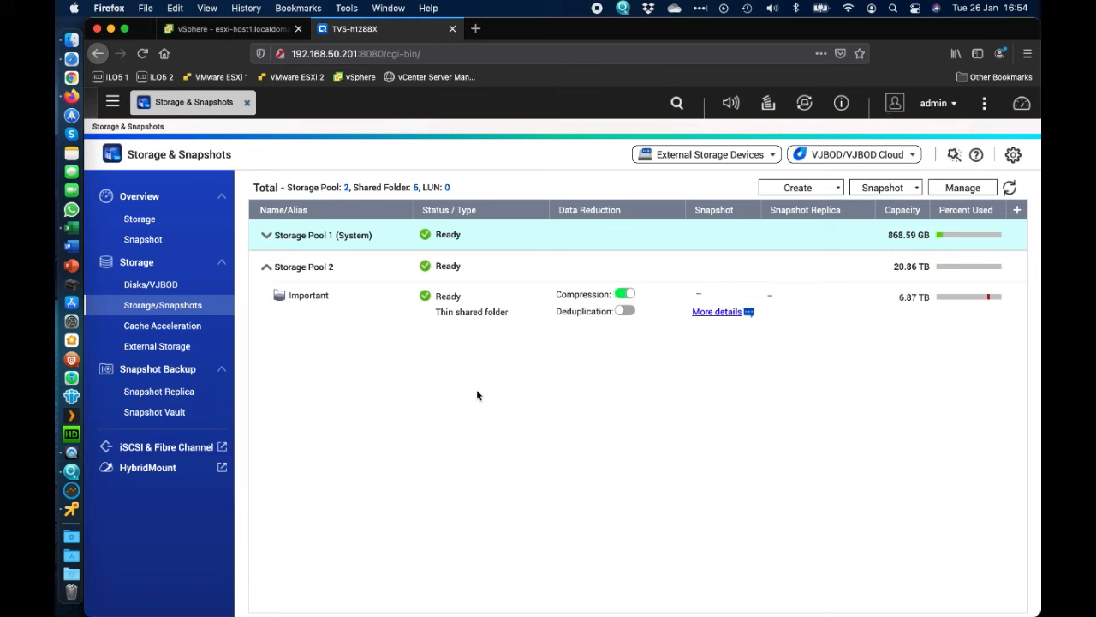
mouse_move(478, 388)
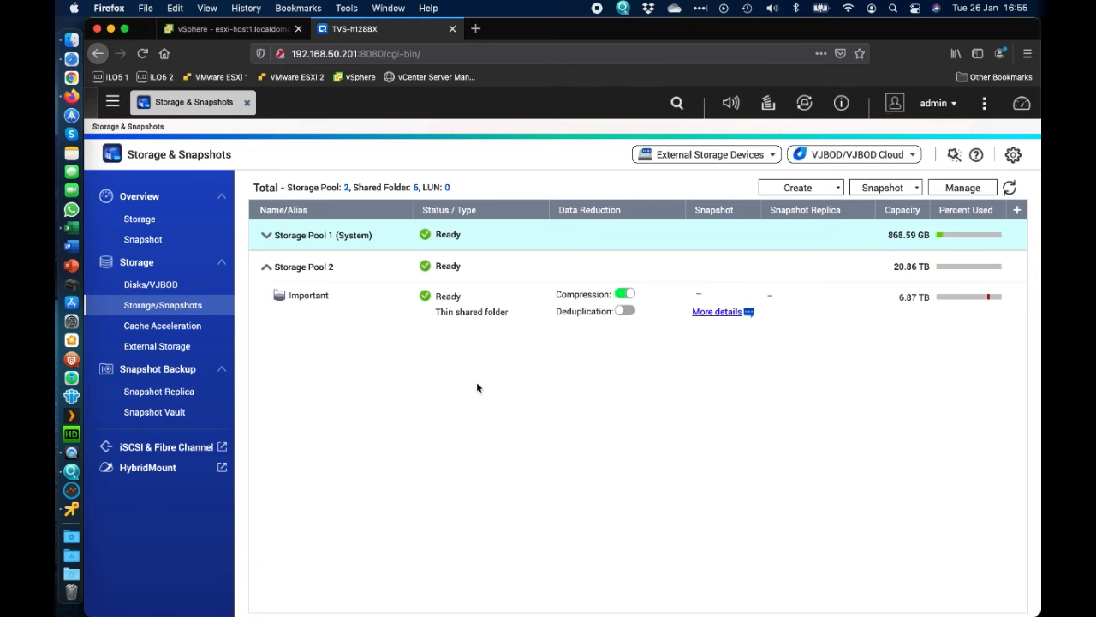
mouse_move(483, 374)
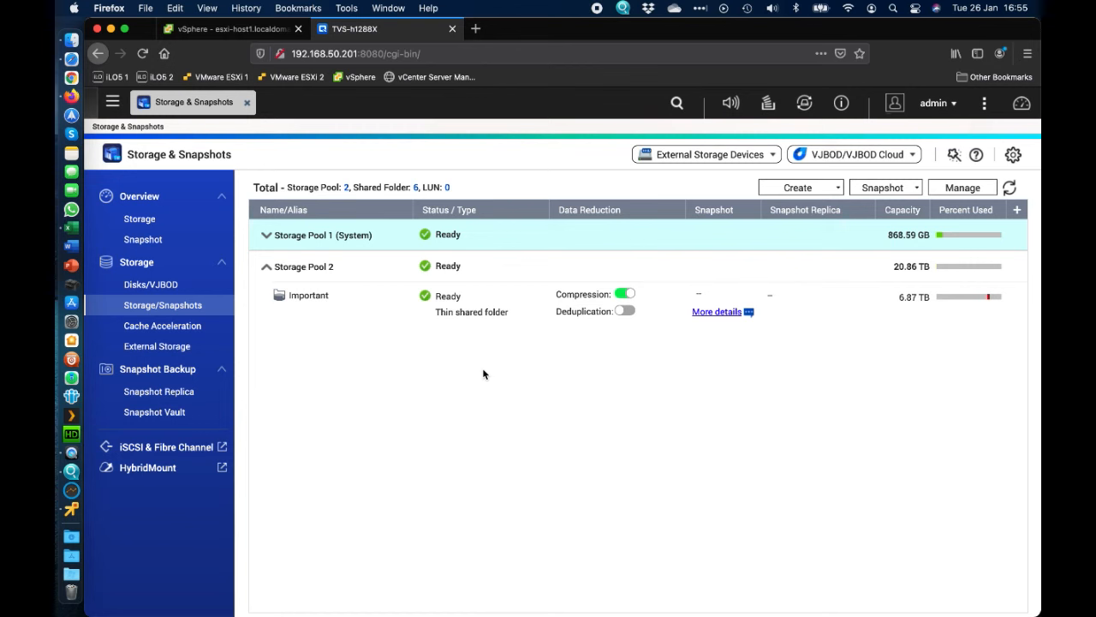
mouse_move(473, 281)
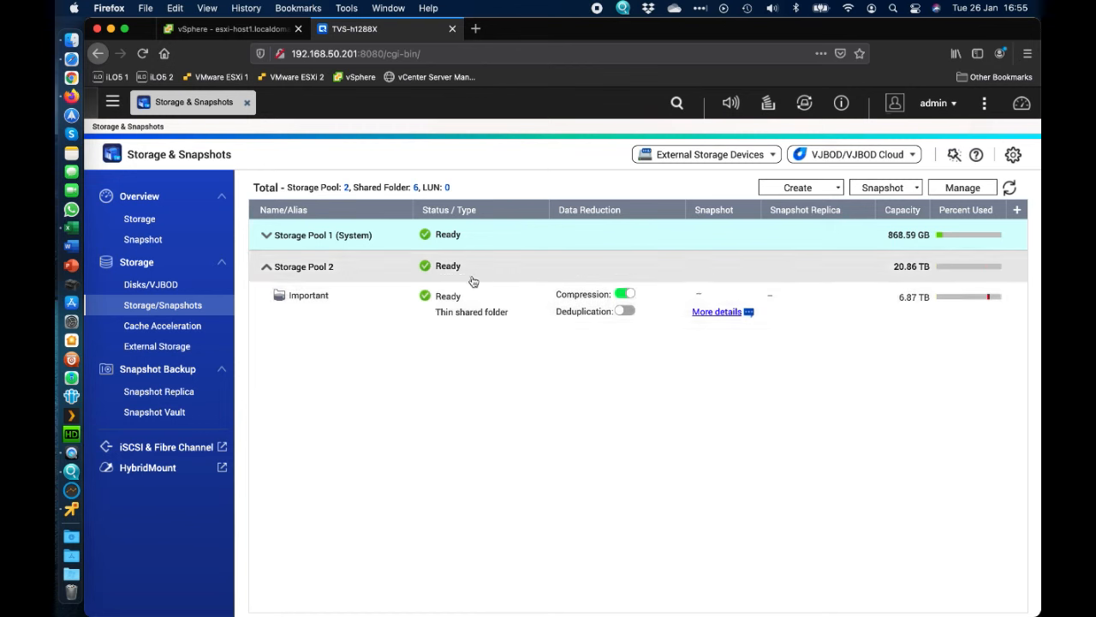
mouse_move(477, 371)
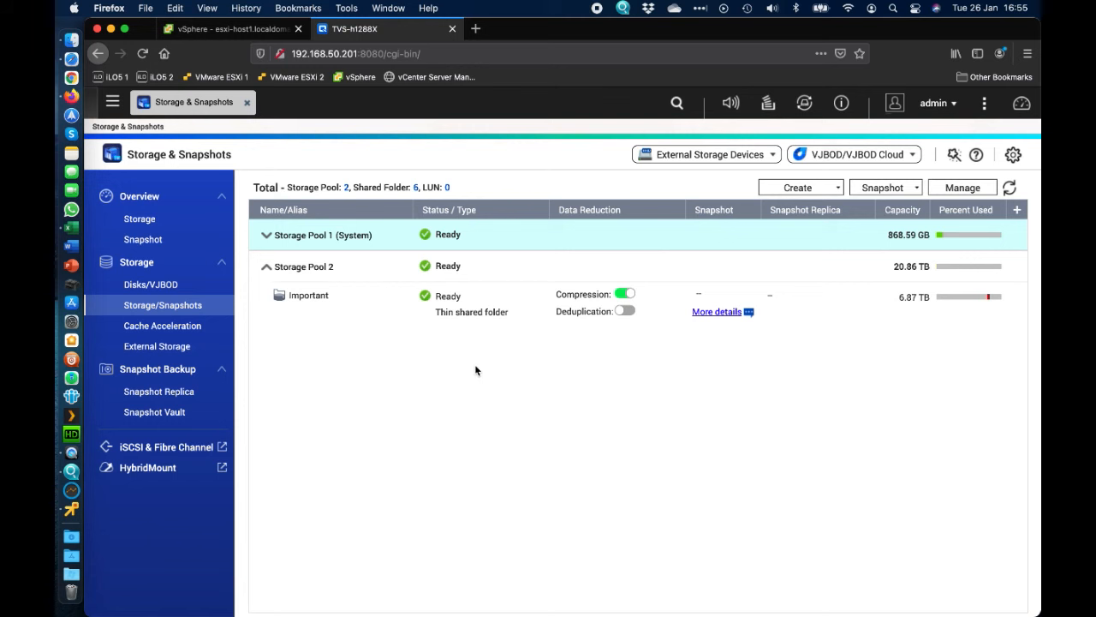
mouse_move(413, 342)
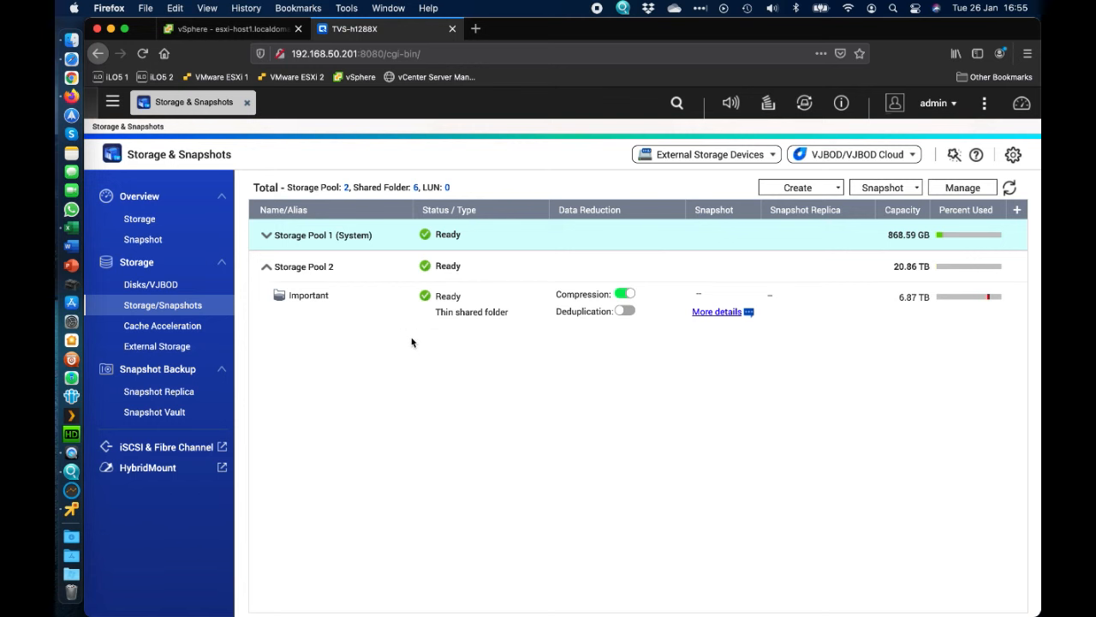
left_click(267, 265)
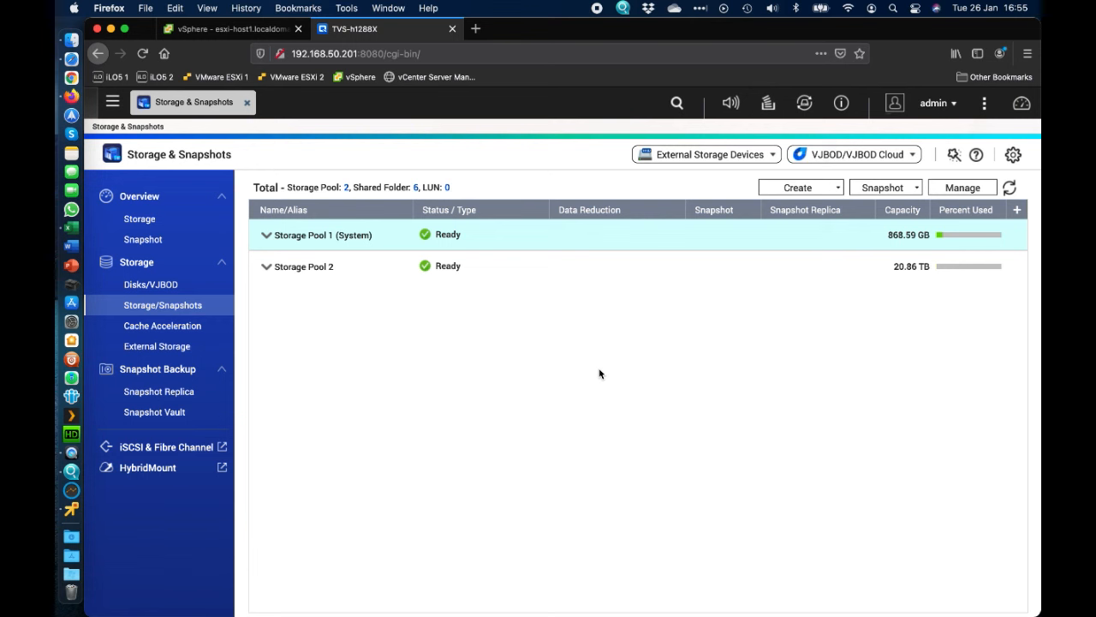
left_click(266, 267)
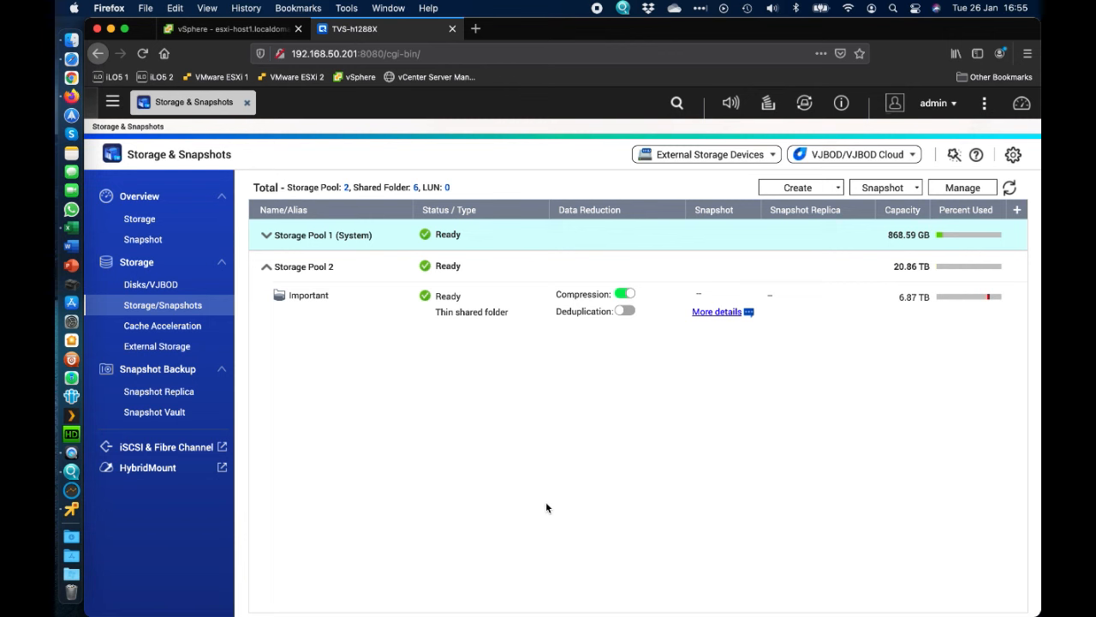
mouse_move(677, 435)
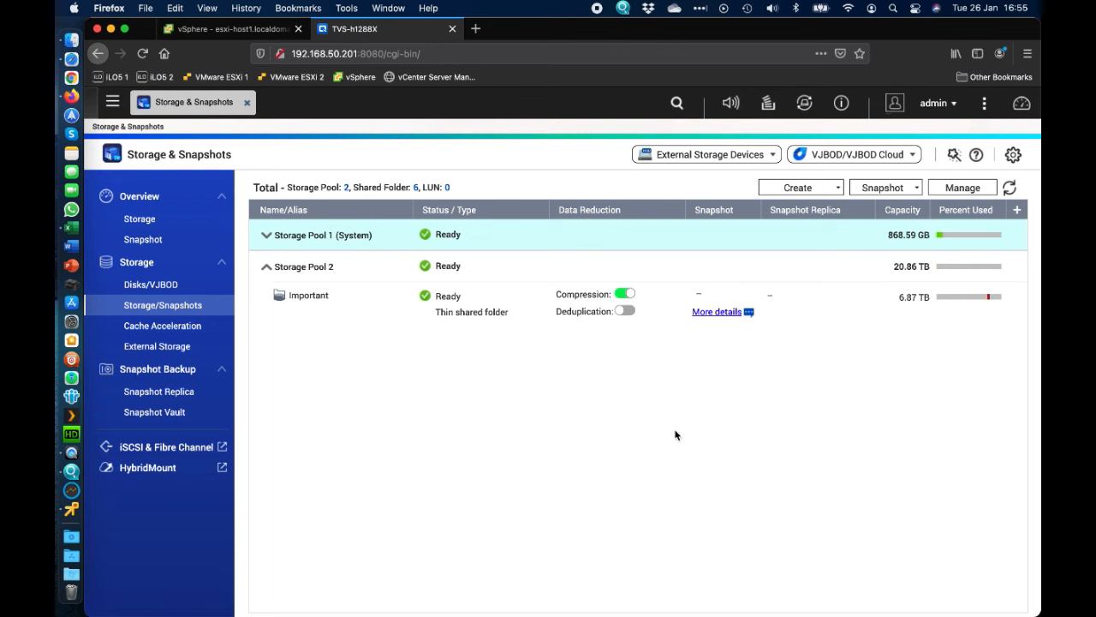